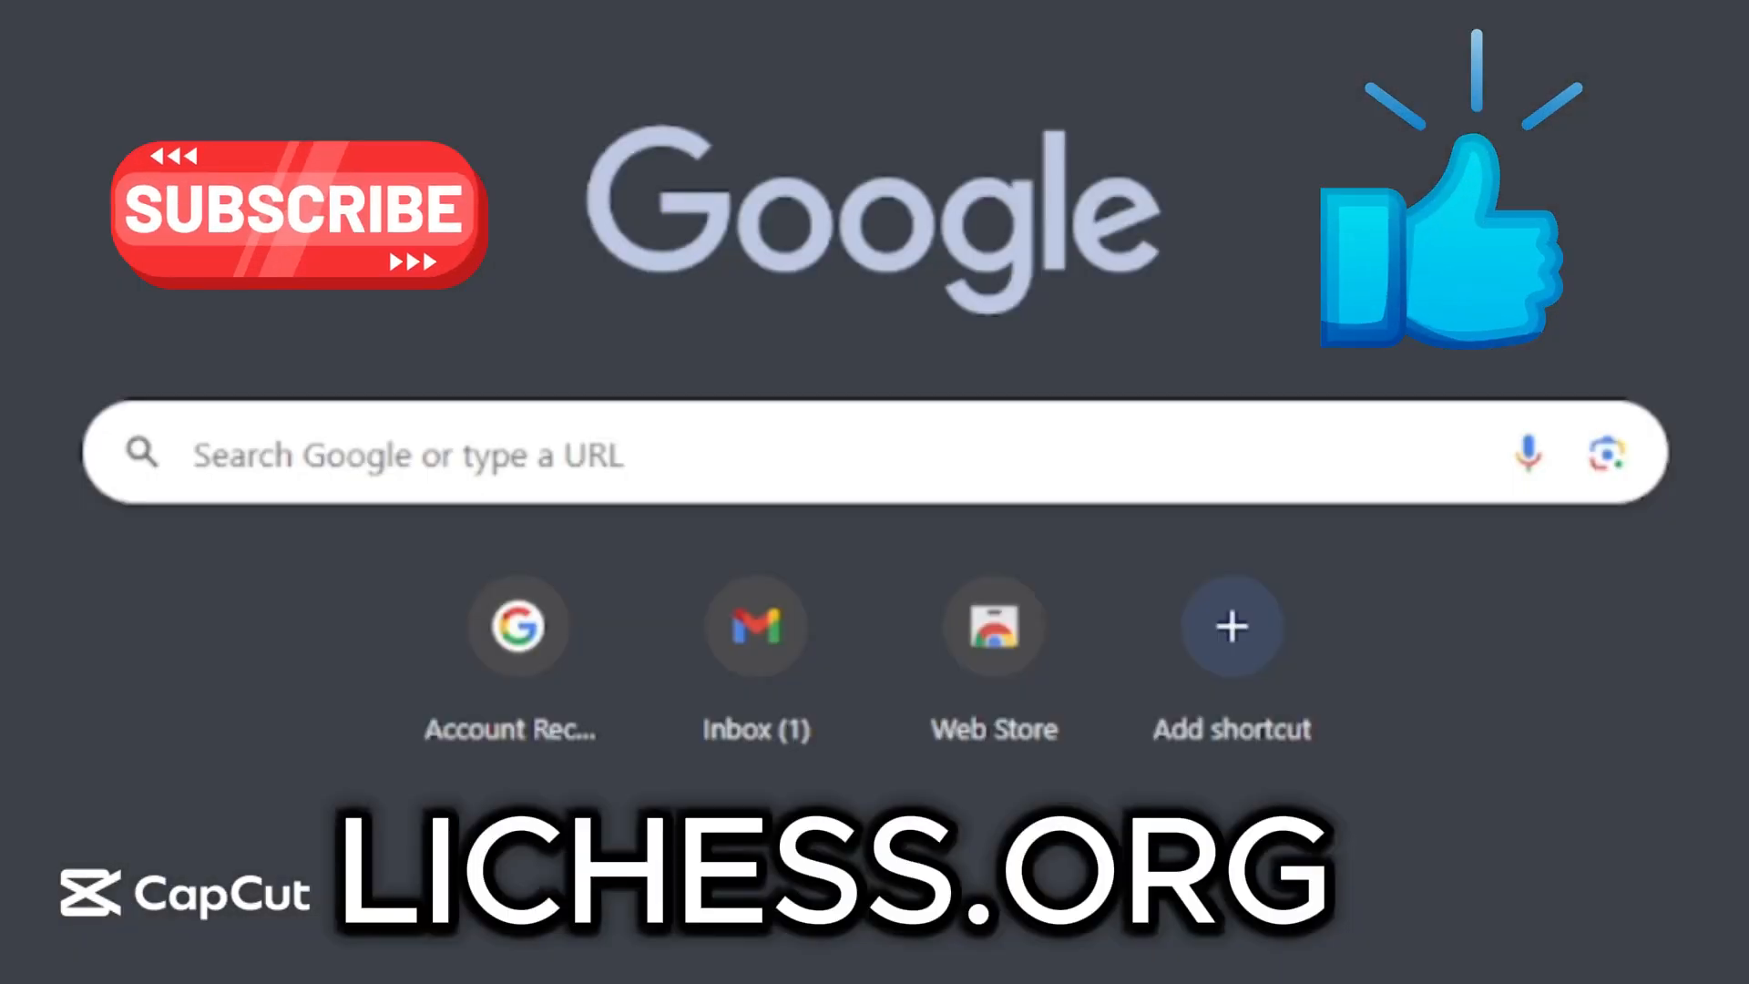
Go to lichess.org and bring up the sign-in page with the registration option visible.
{"action": "type", "text": "Lichess.org"}
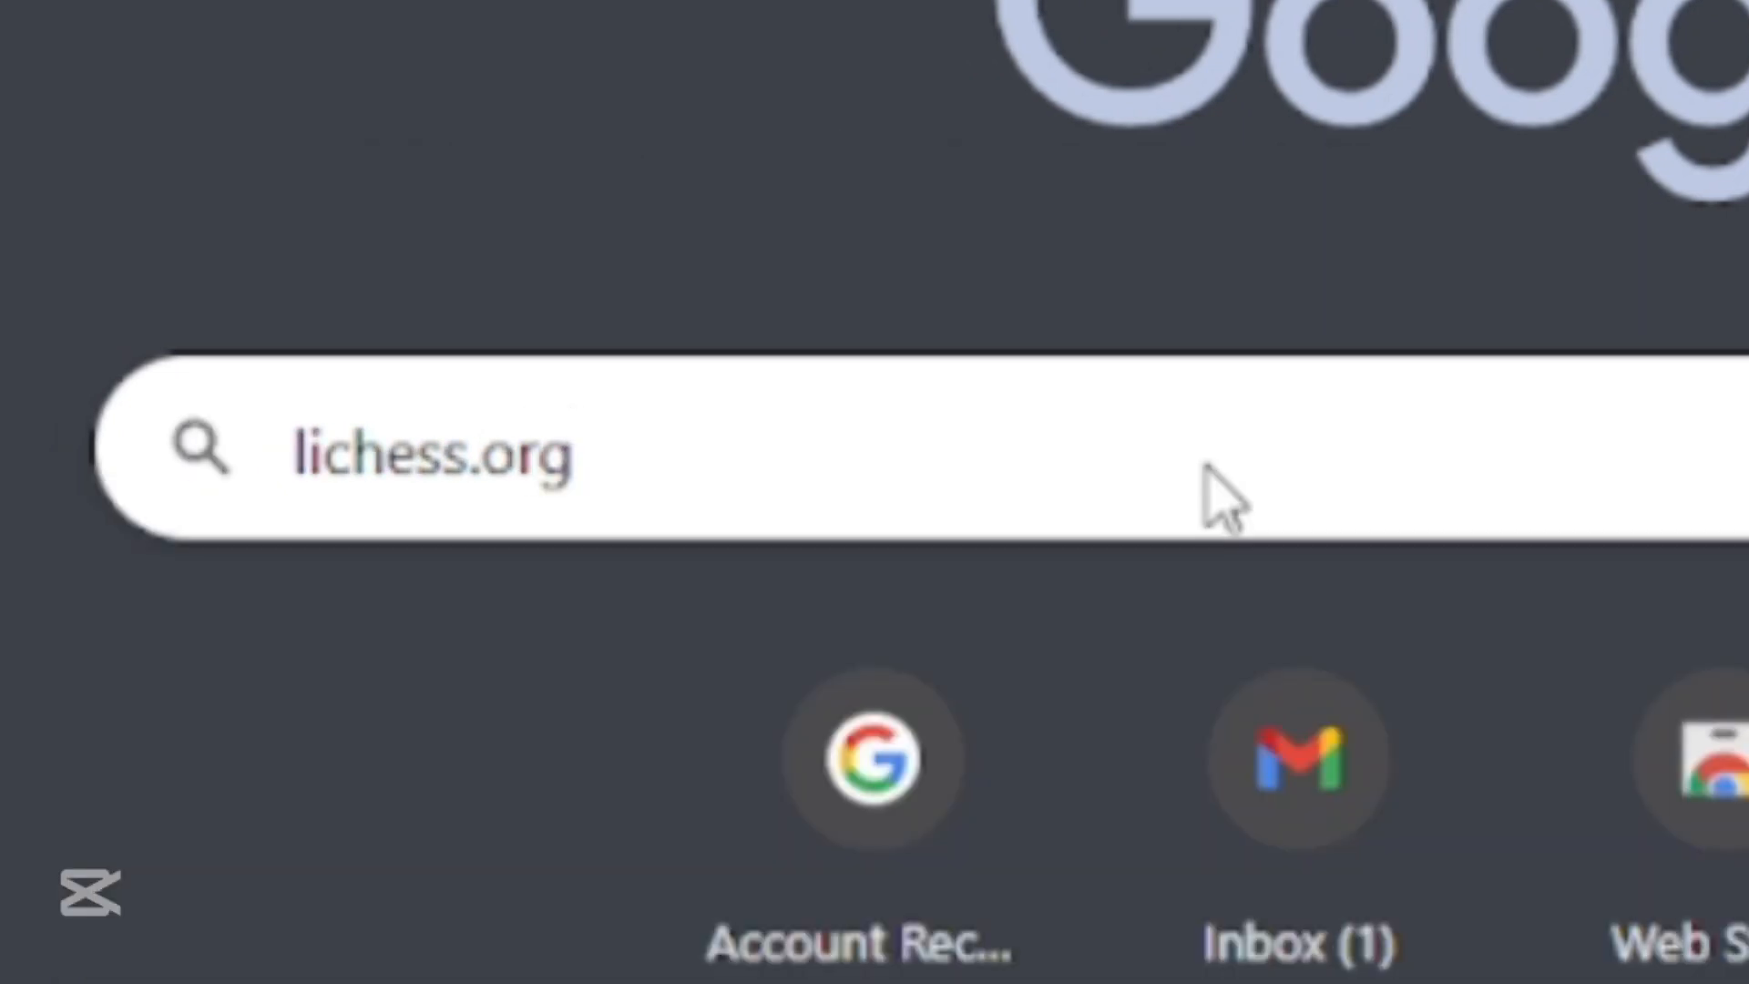
{"action": "key", "text": "Enter"}
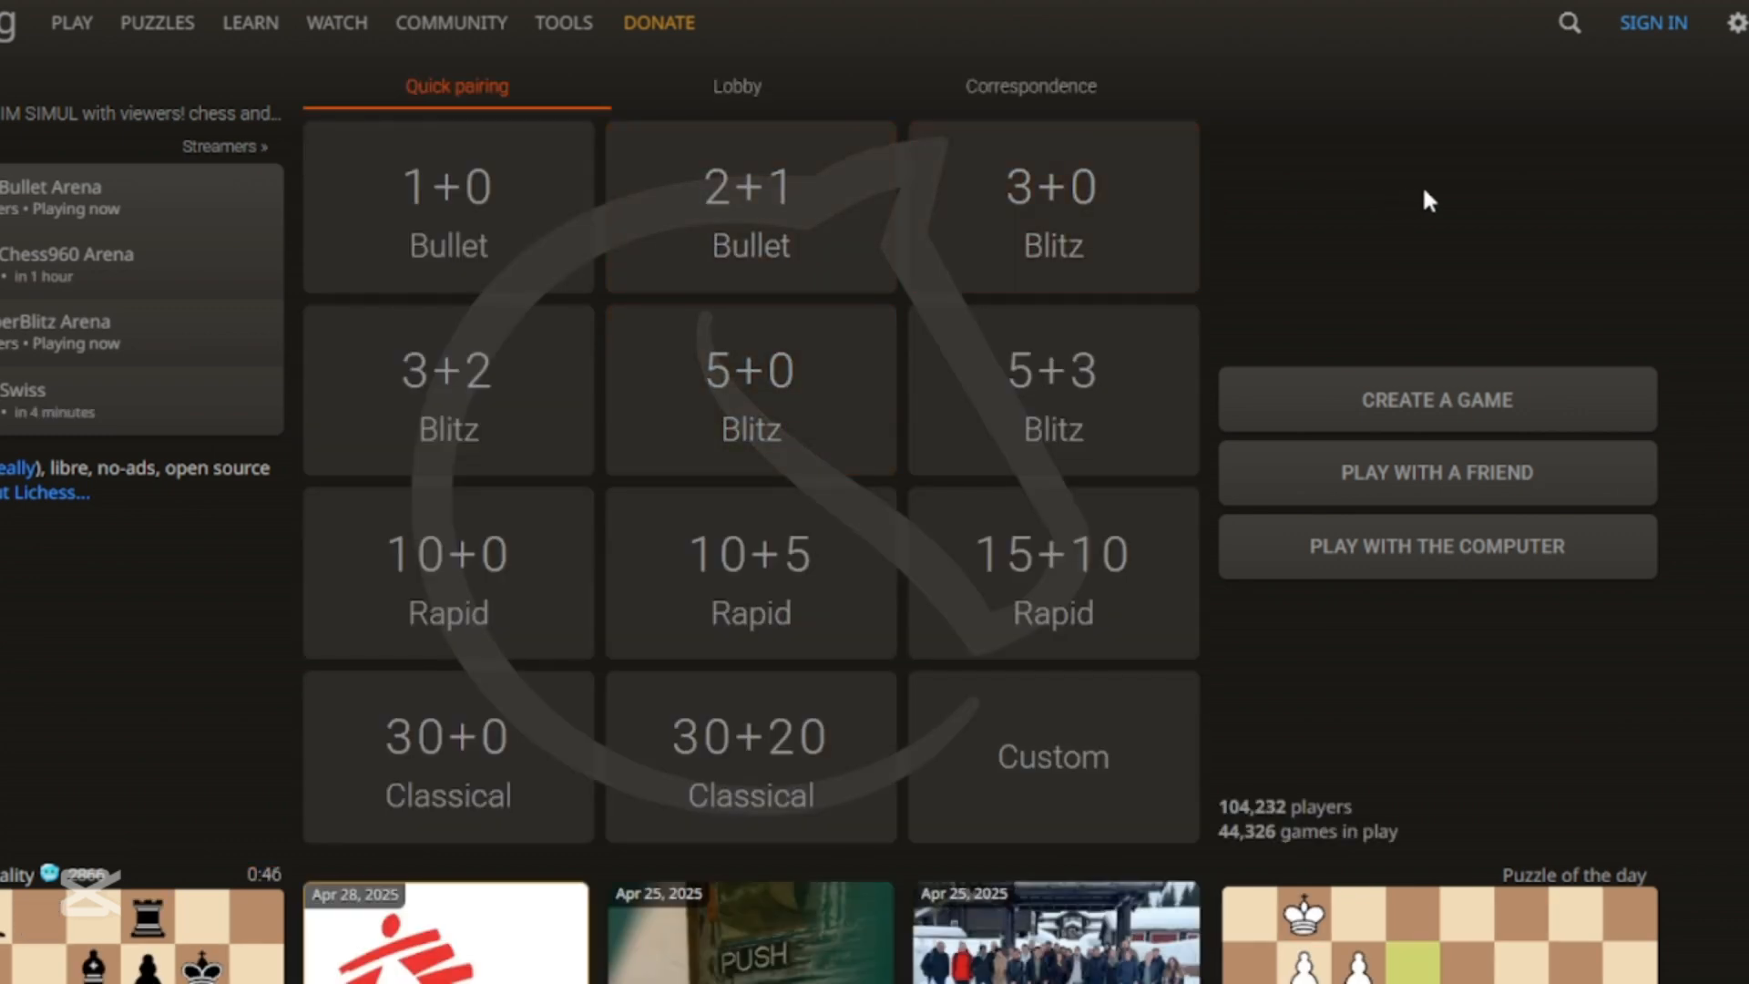
{"action": "left_click", "coordinate": [1657, 22]}
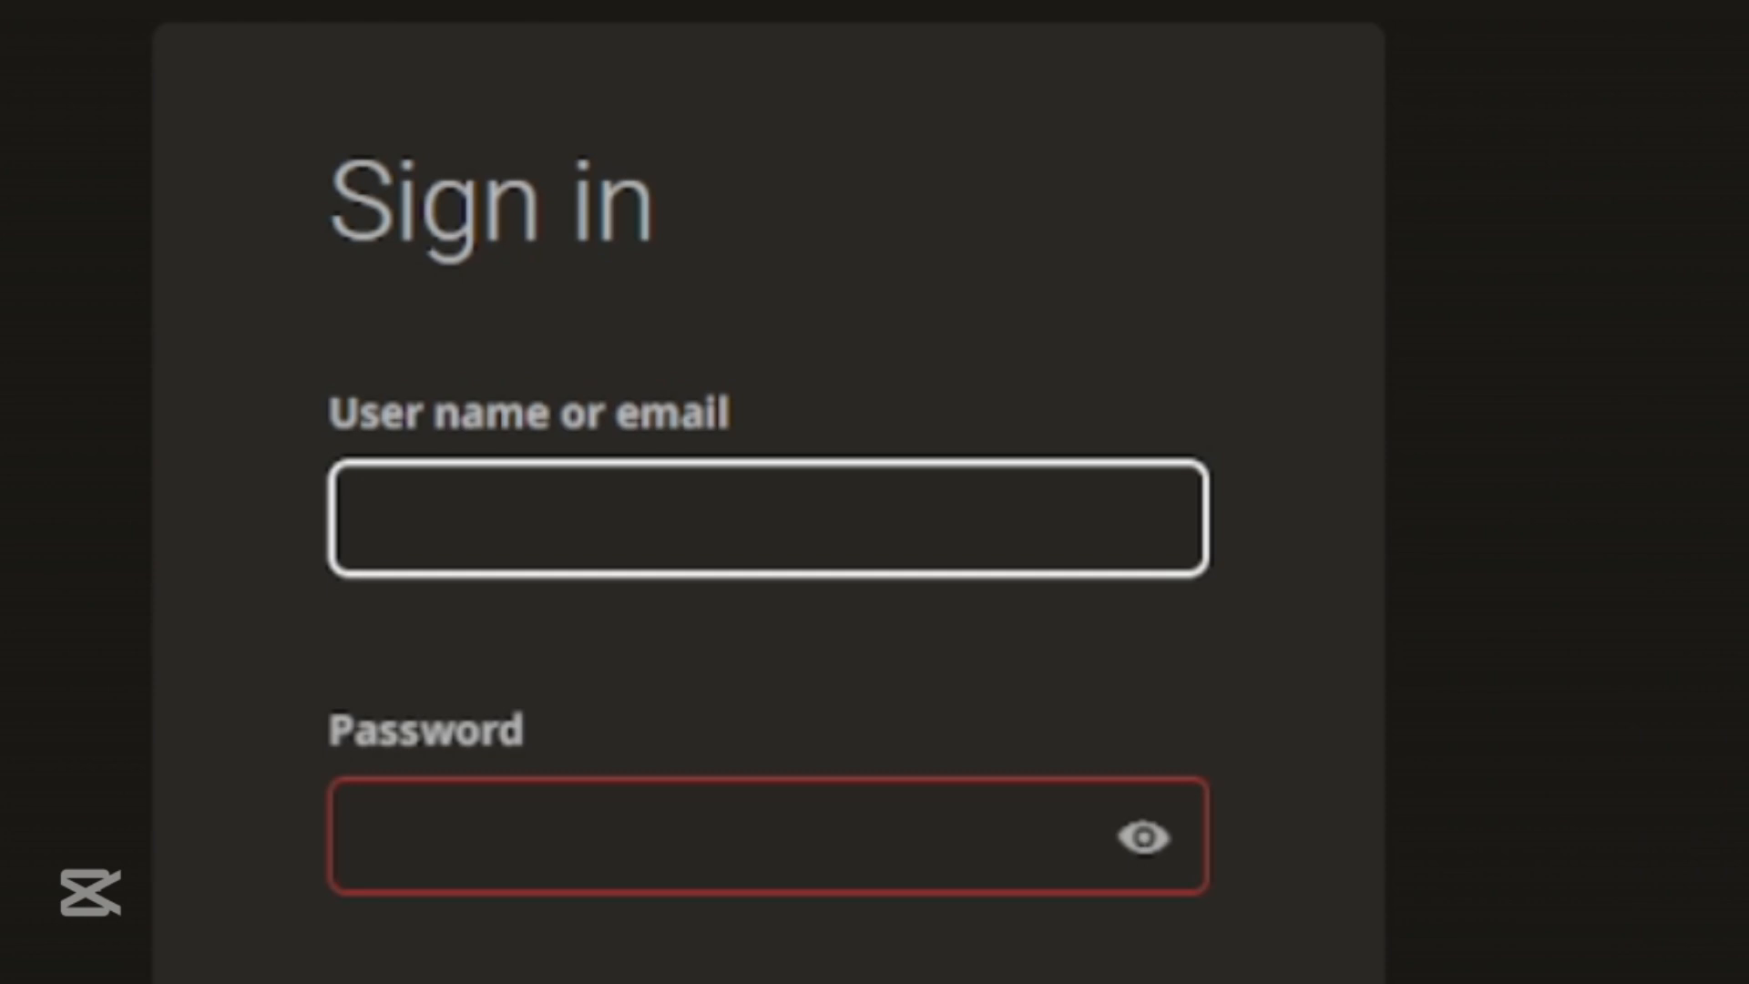
{"action": "scroll", "scroll_direction": "down", "scroll_amount": 3}
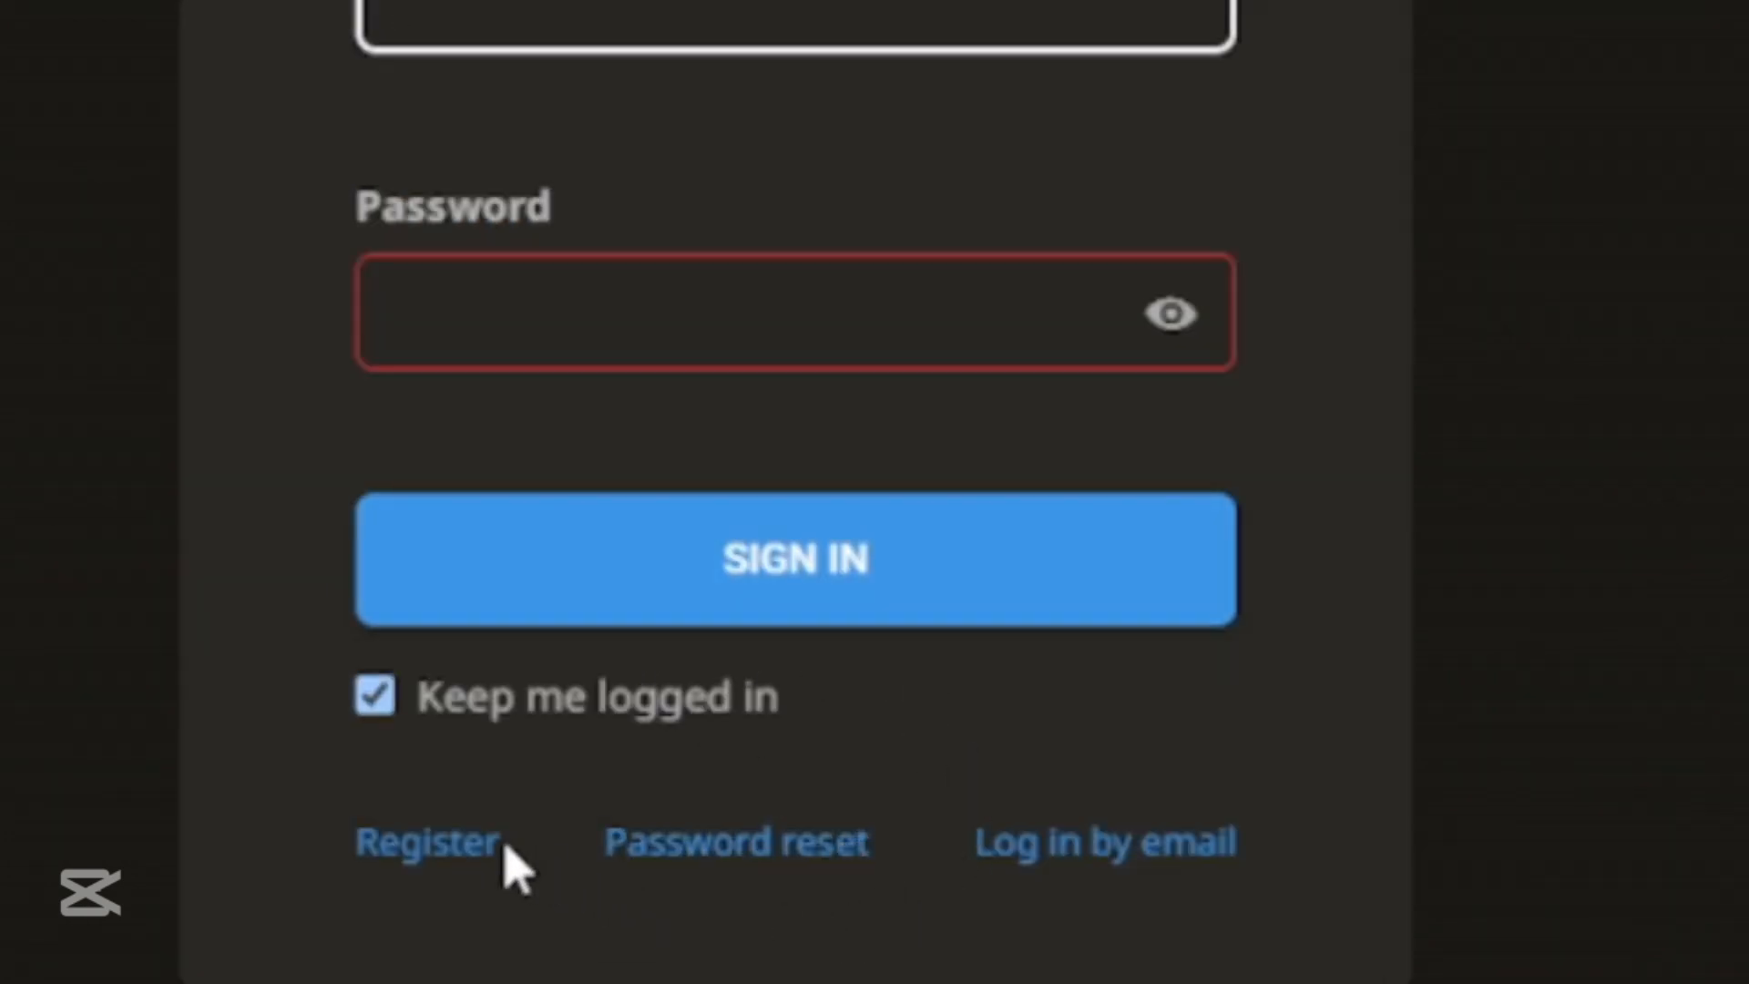
Start the registration form and enter a user name beginning 'ch...ian', which is flagged as taken.
{"action": "left_click", "coordinate": [426, 842]}
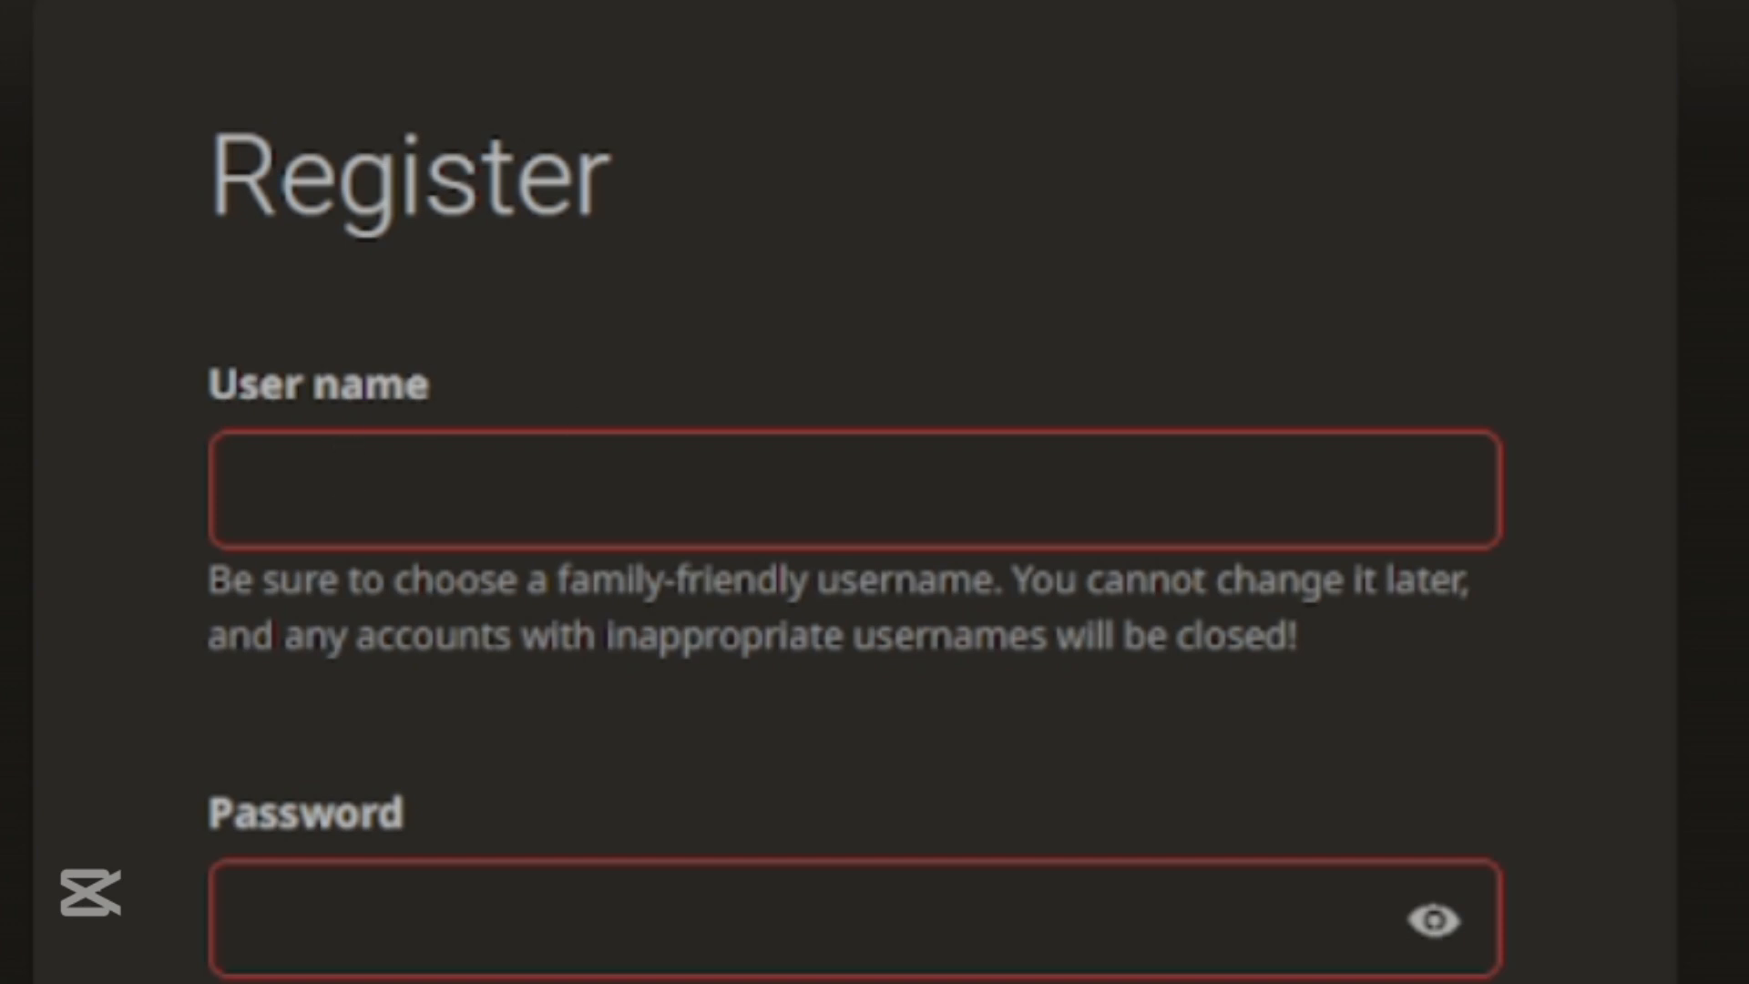
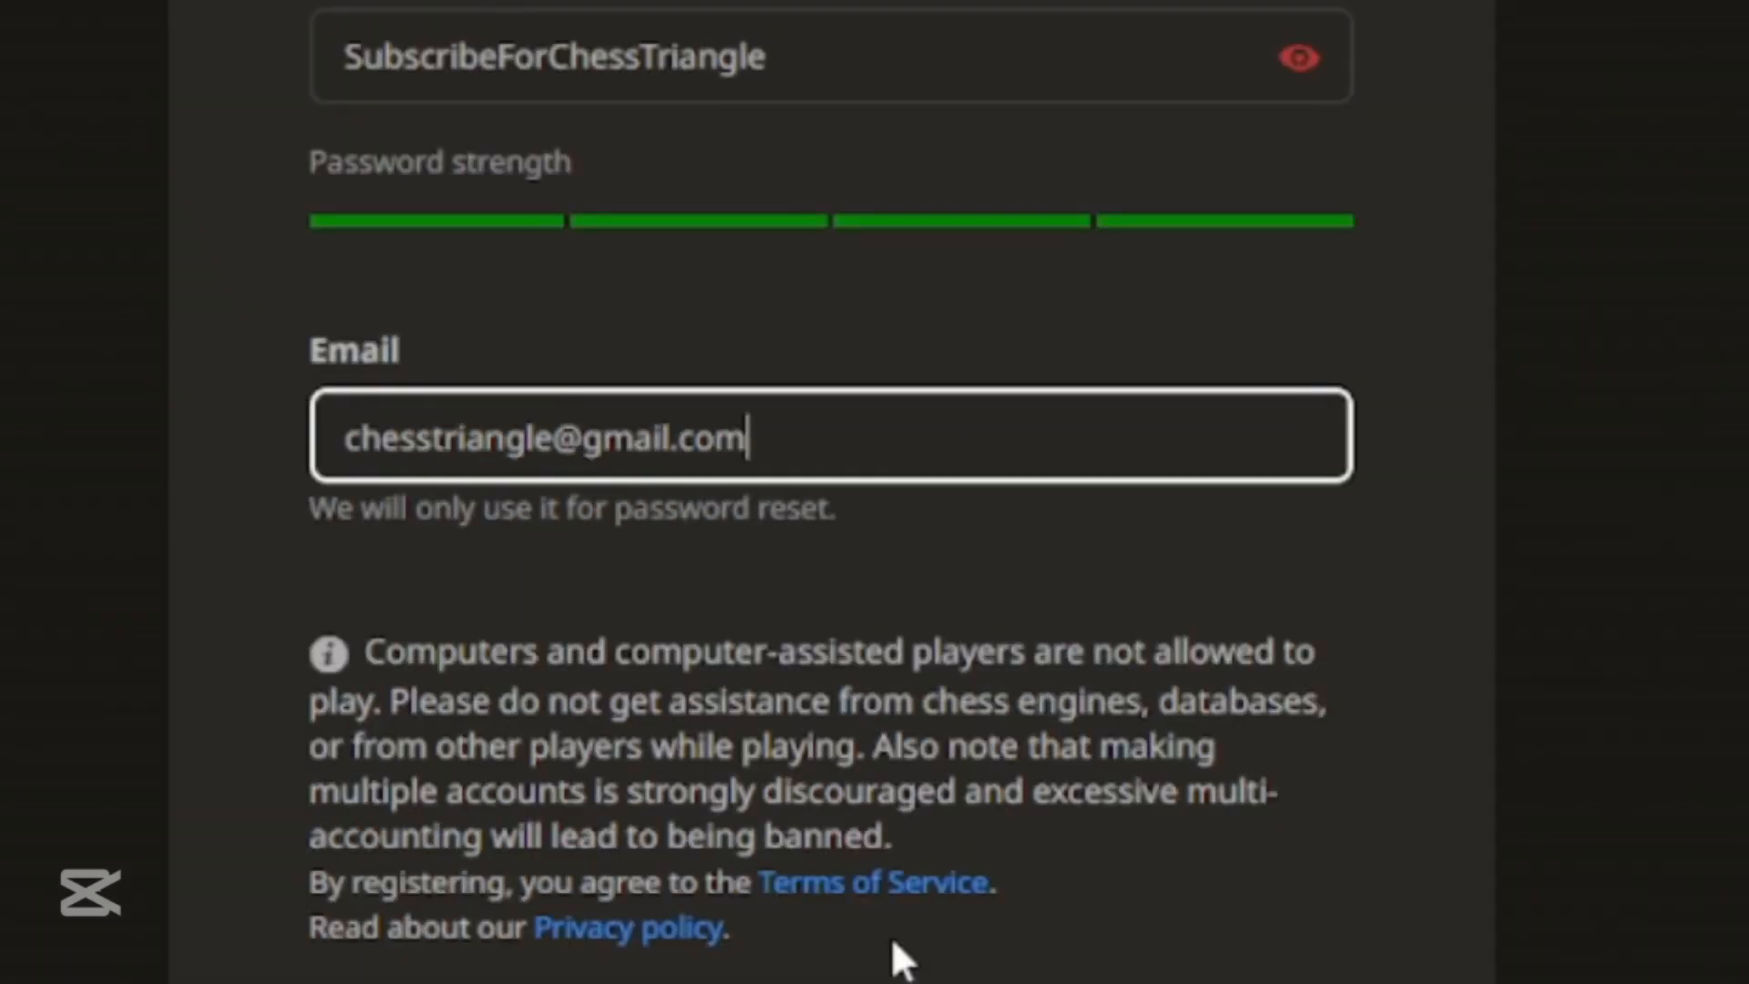
Accept the account conditions, including no assistance during games and being respectful to players.
{"action": "scroll", "scroll_direction": "down", "scroll_amount": 3}
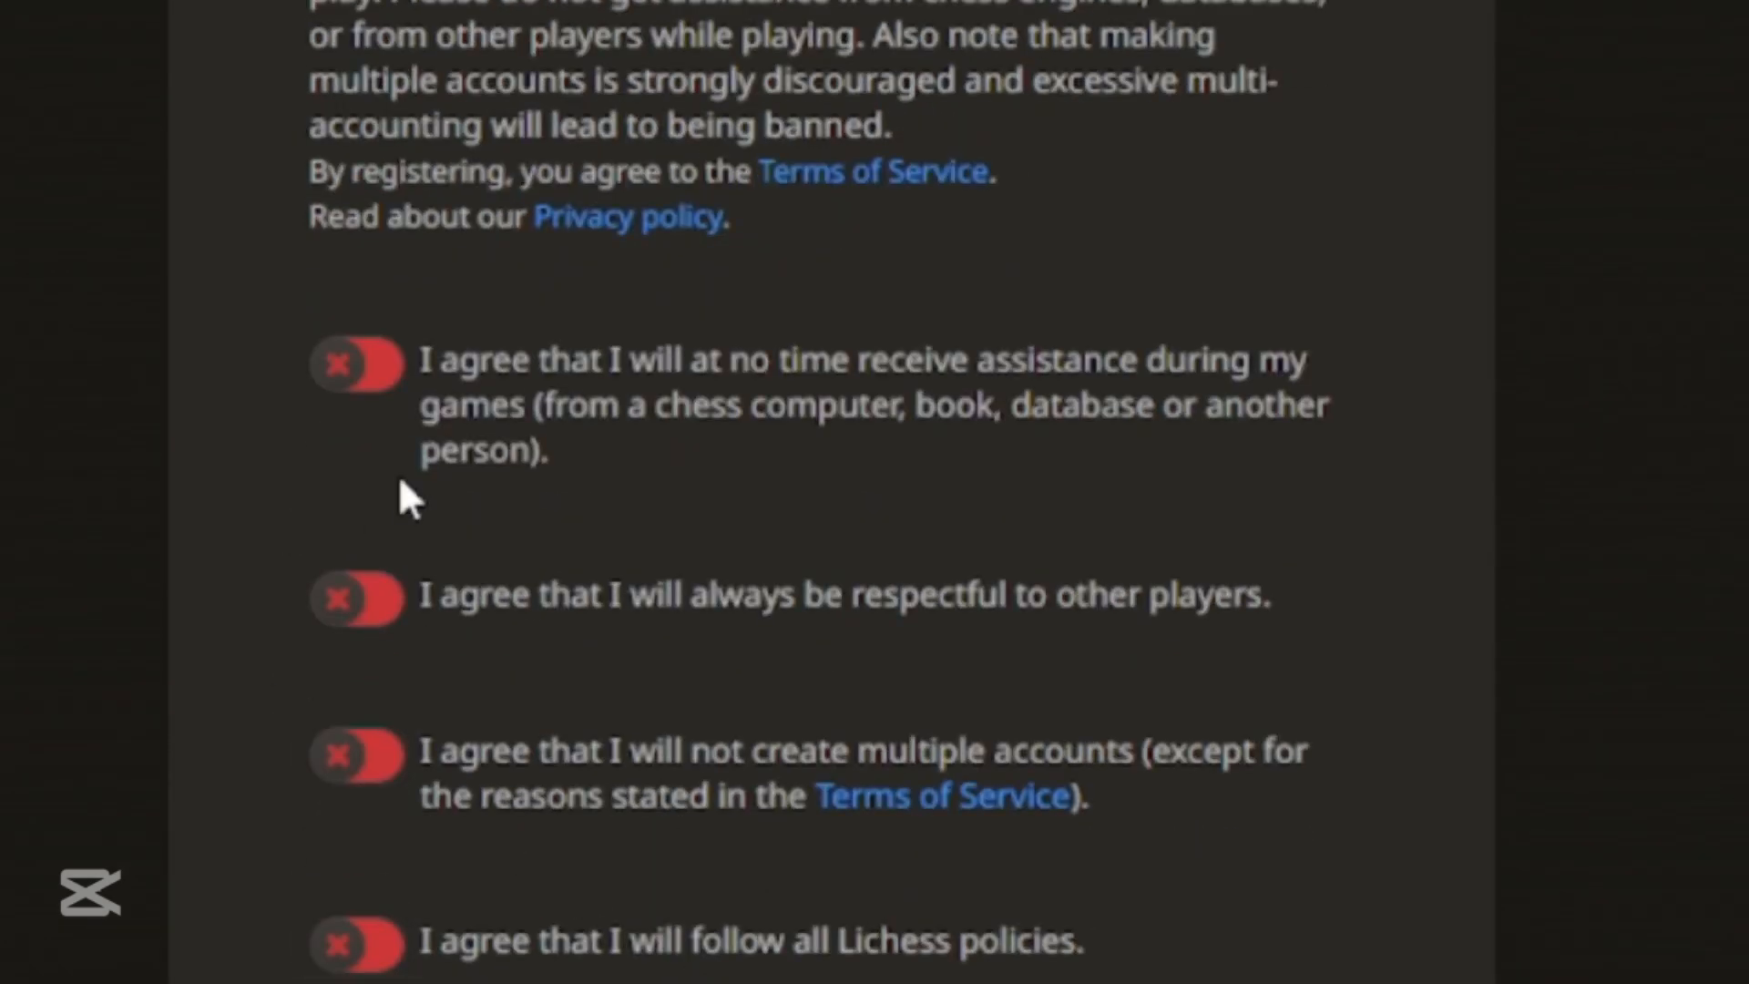
{"action": "left_click", "coordinate": [356, 364]}
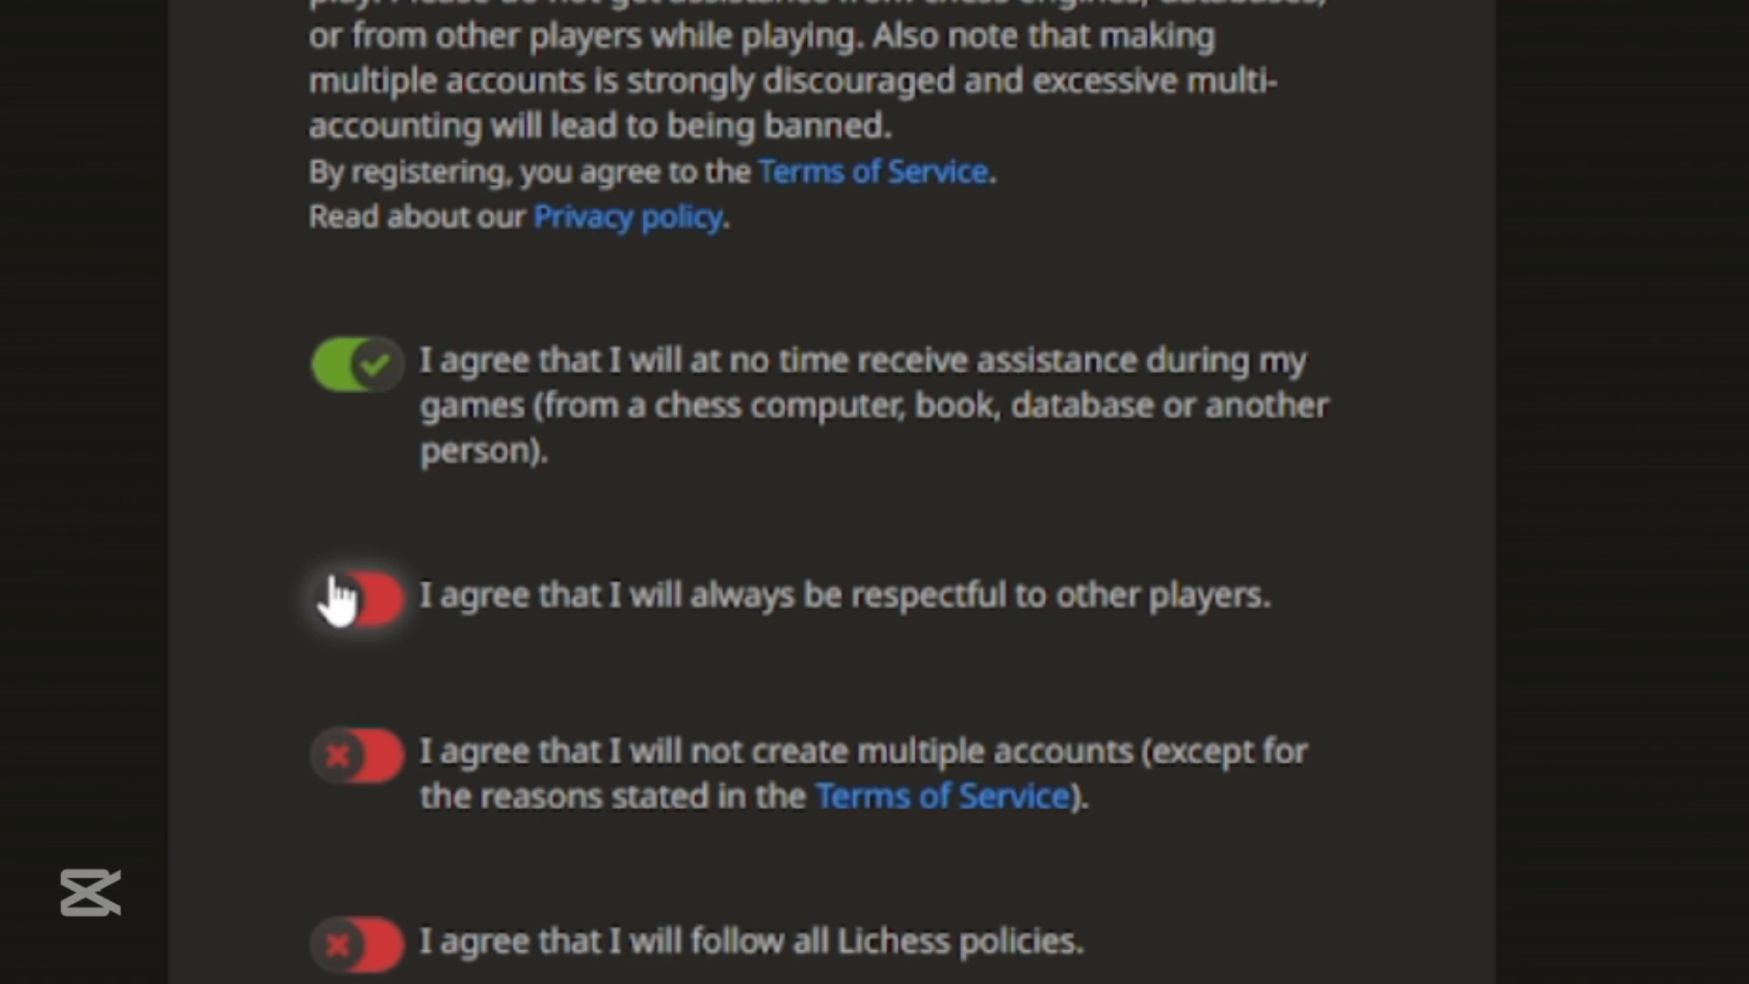
{"action": "left_click", "coordinate": [355, 600]}
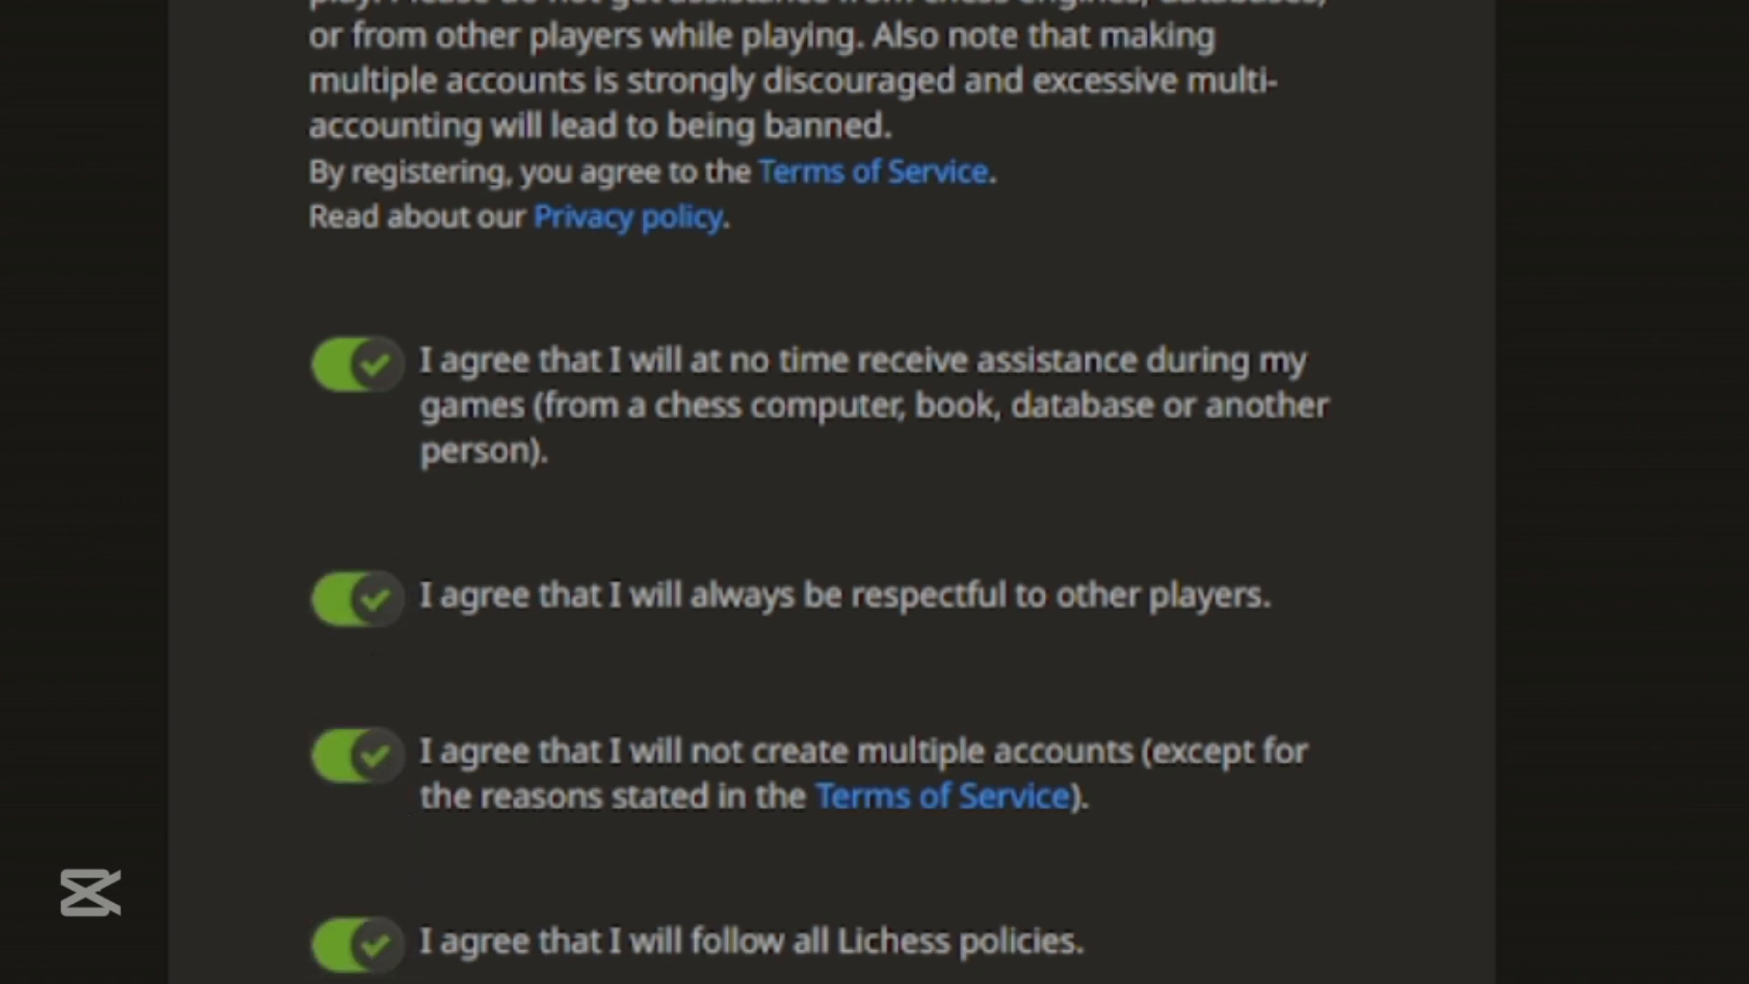
{"action": "scroll", "scroll_direction": "down", "scroll_amount": 3}
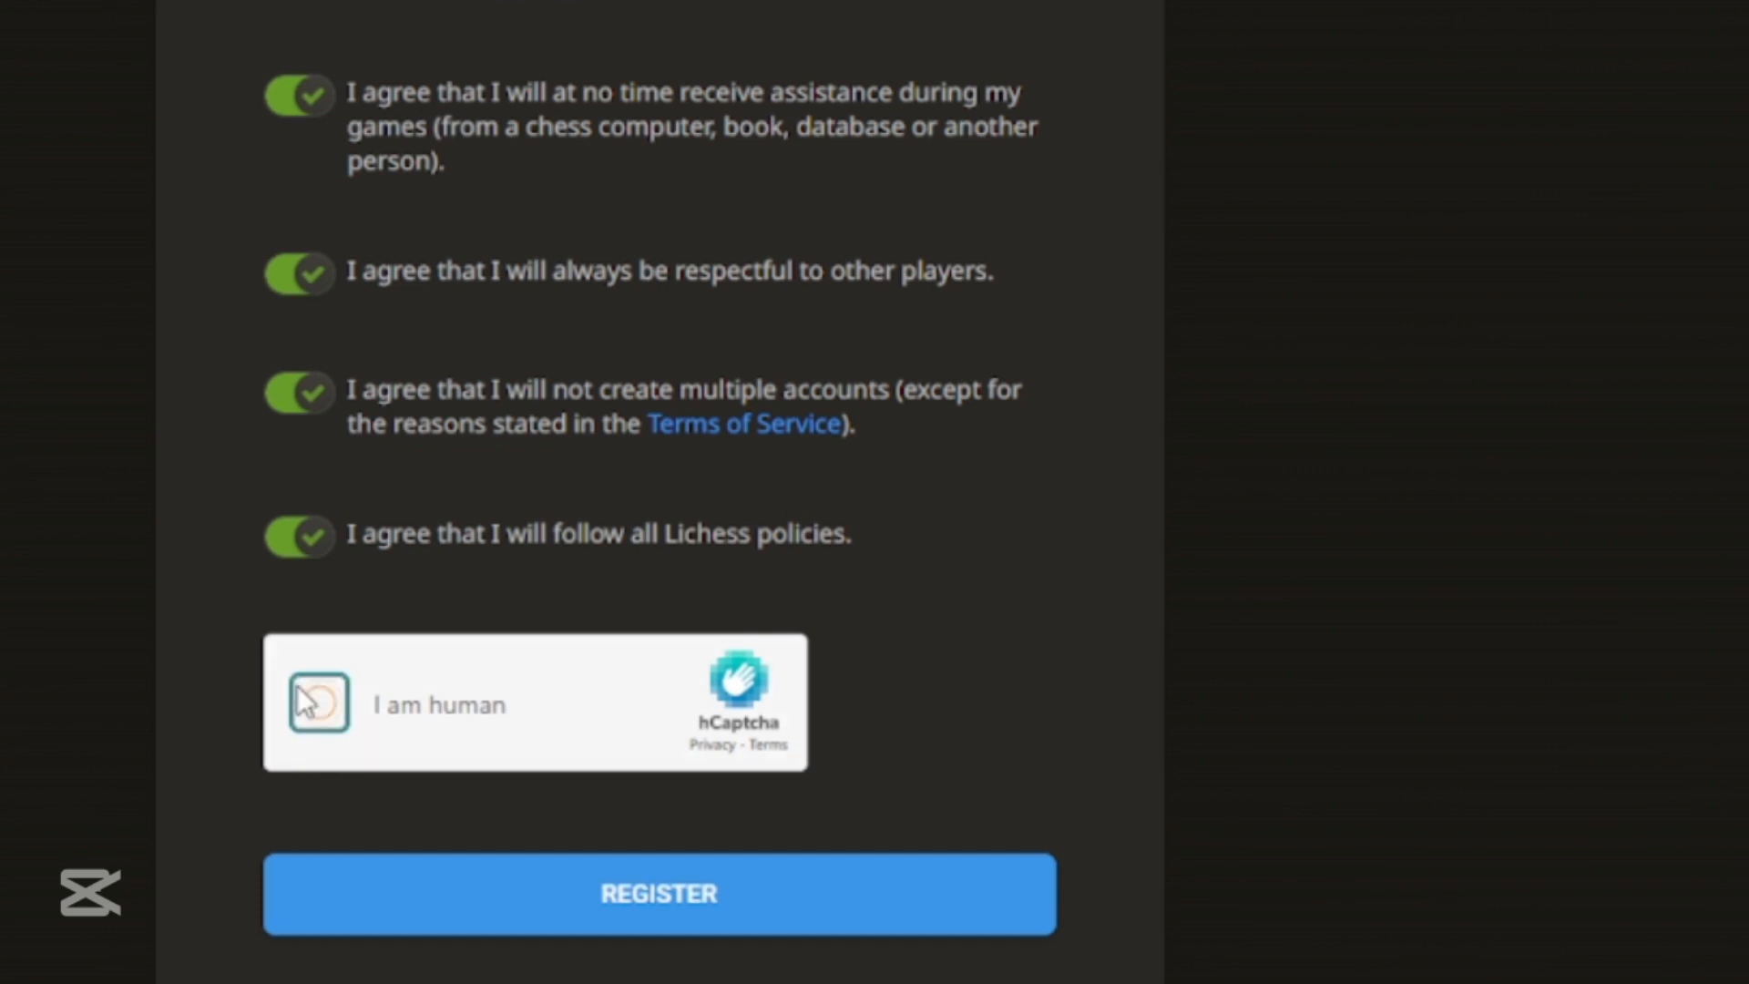
Pass the hCaptcha 'I am human' check by matching the puzzle element to the most similar shape.
{"action": "left_click", "coordinate": [318, 704]}
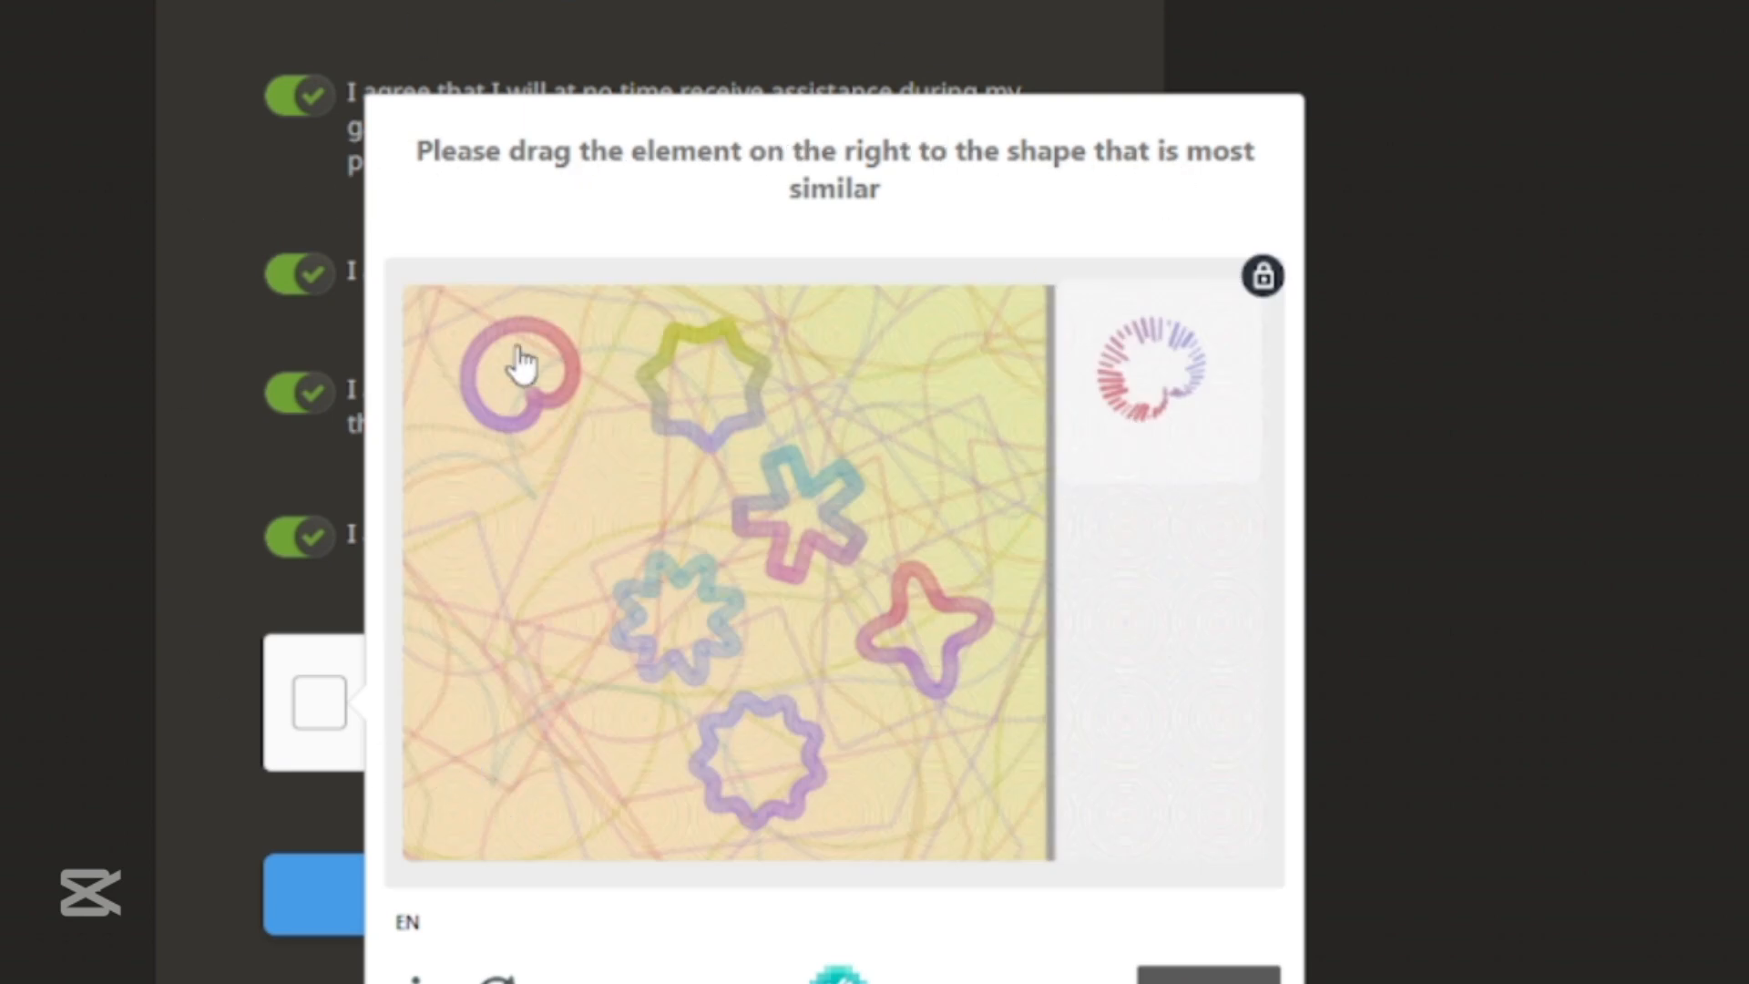
{"action": "left_click_drag", "start_coordinate": [1157, 368], "coordinate": [522, 396]}
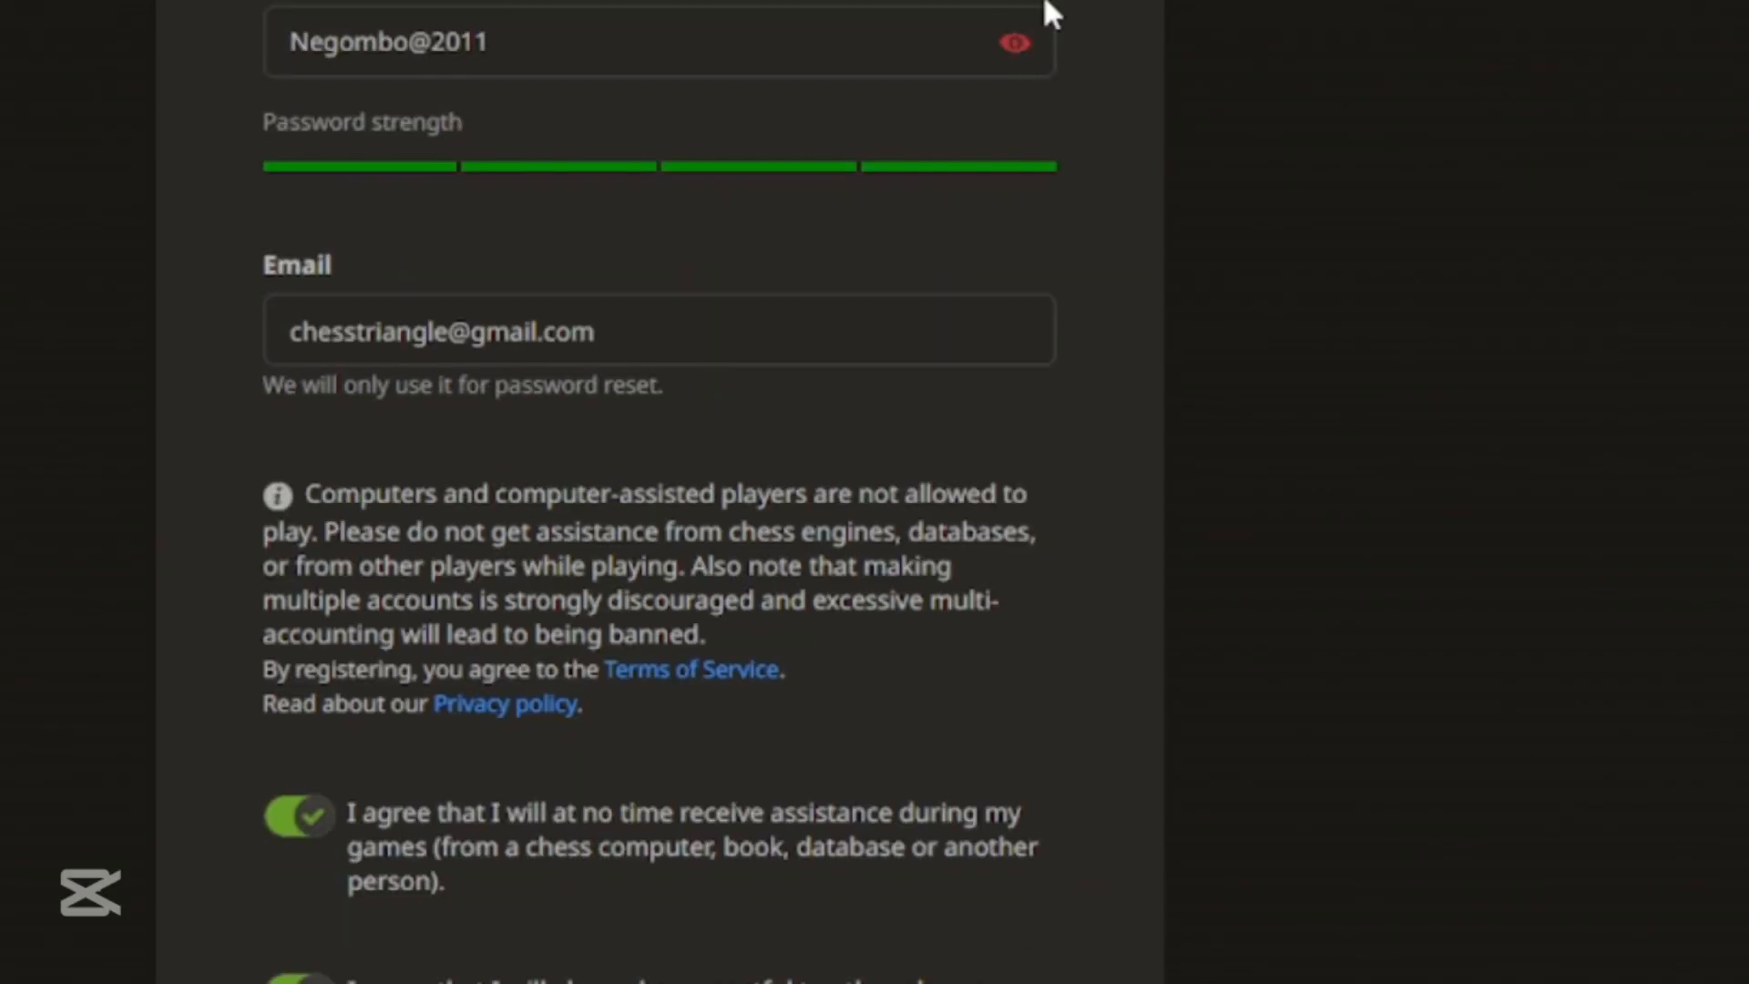
{"action": "scroll", "scroll_direction": "down", "scroll_amount": 3}
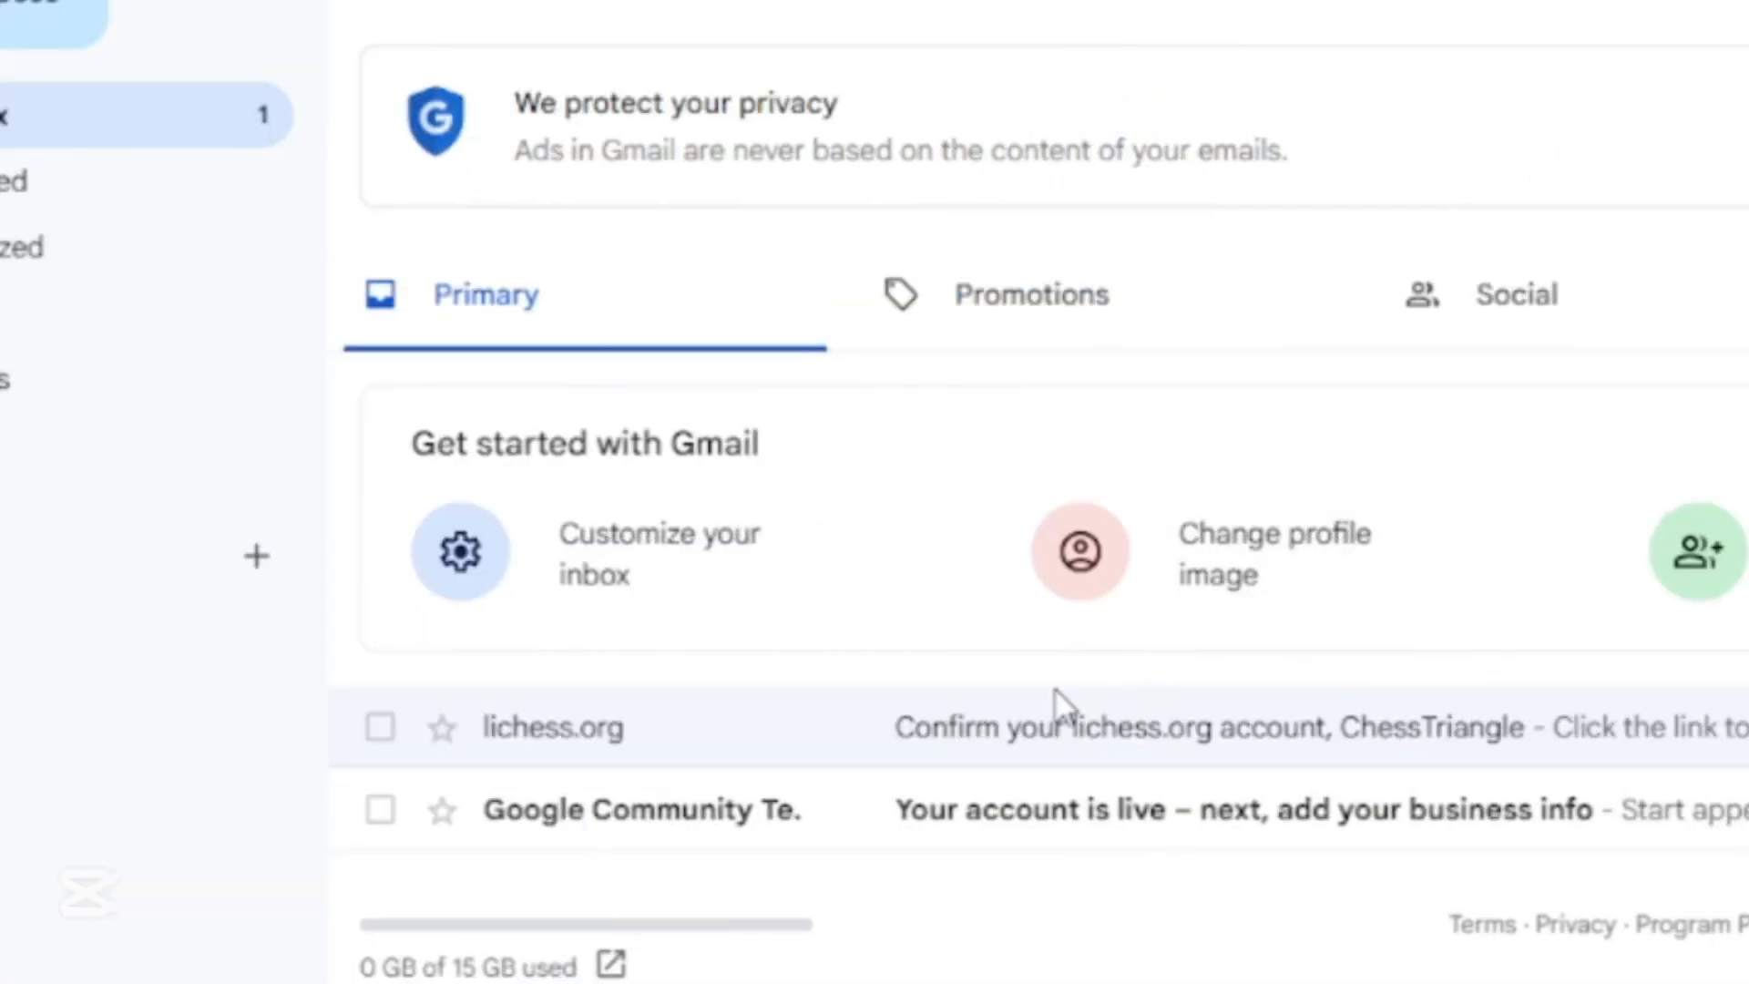
Follow the 'Confirm your lichess.org account' email in Gmail to the ChessTriangle welcome page.
{"action": "left_click", "coordinate": [551, 727]}
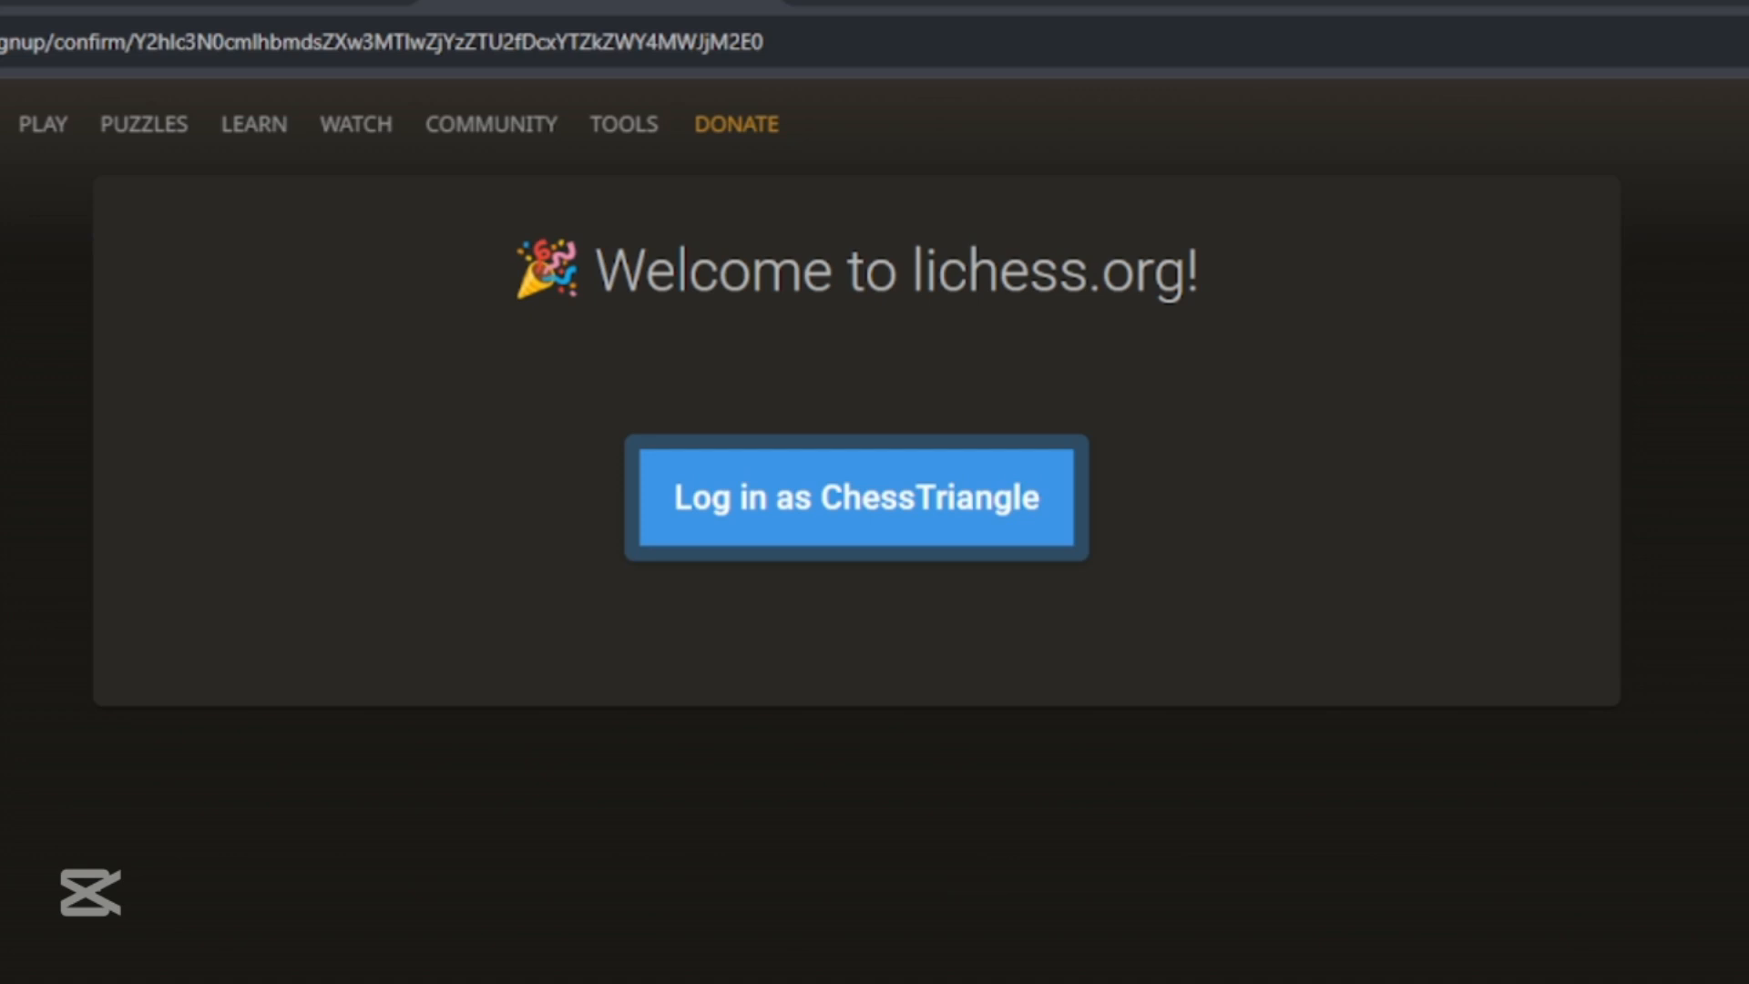
{"action": "mouse_move", "coordinate": [938, 727]}
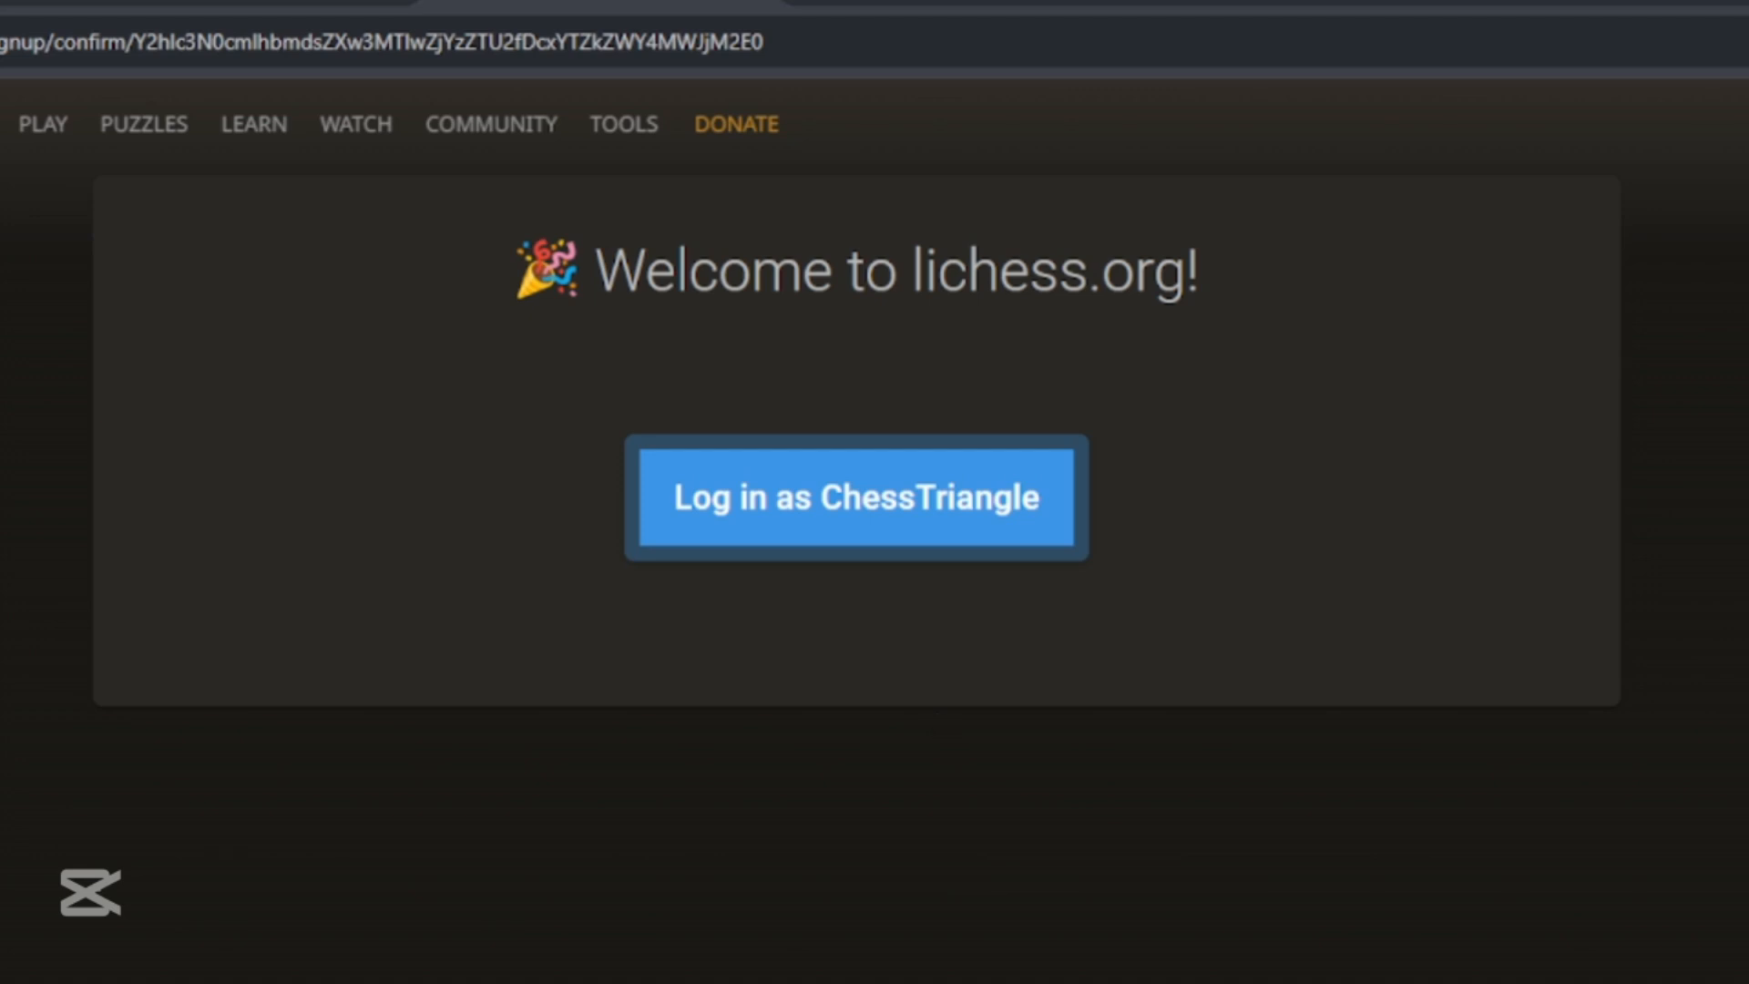
{"action": "mouse_move", "coordinate": [870, 499]}
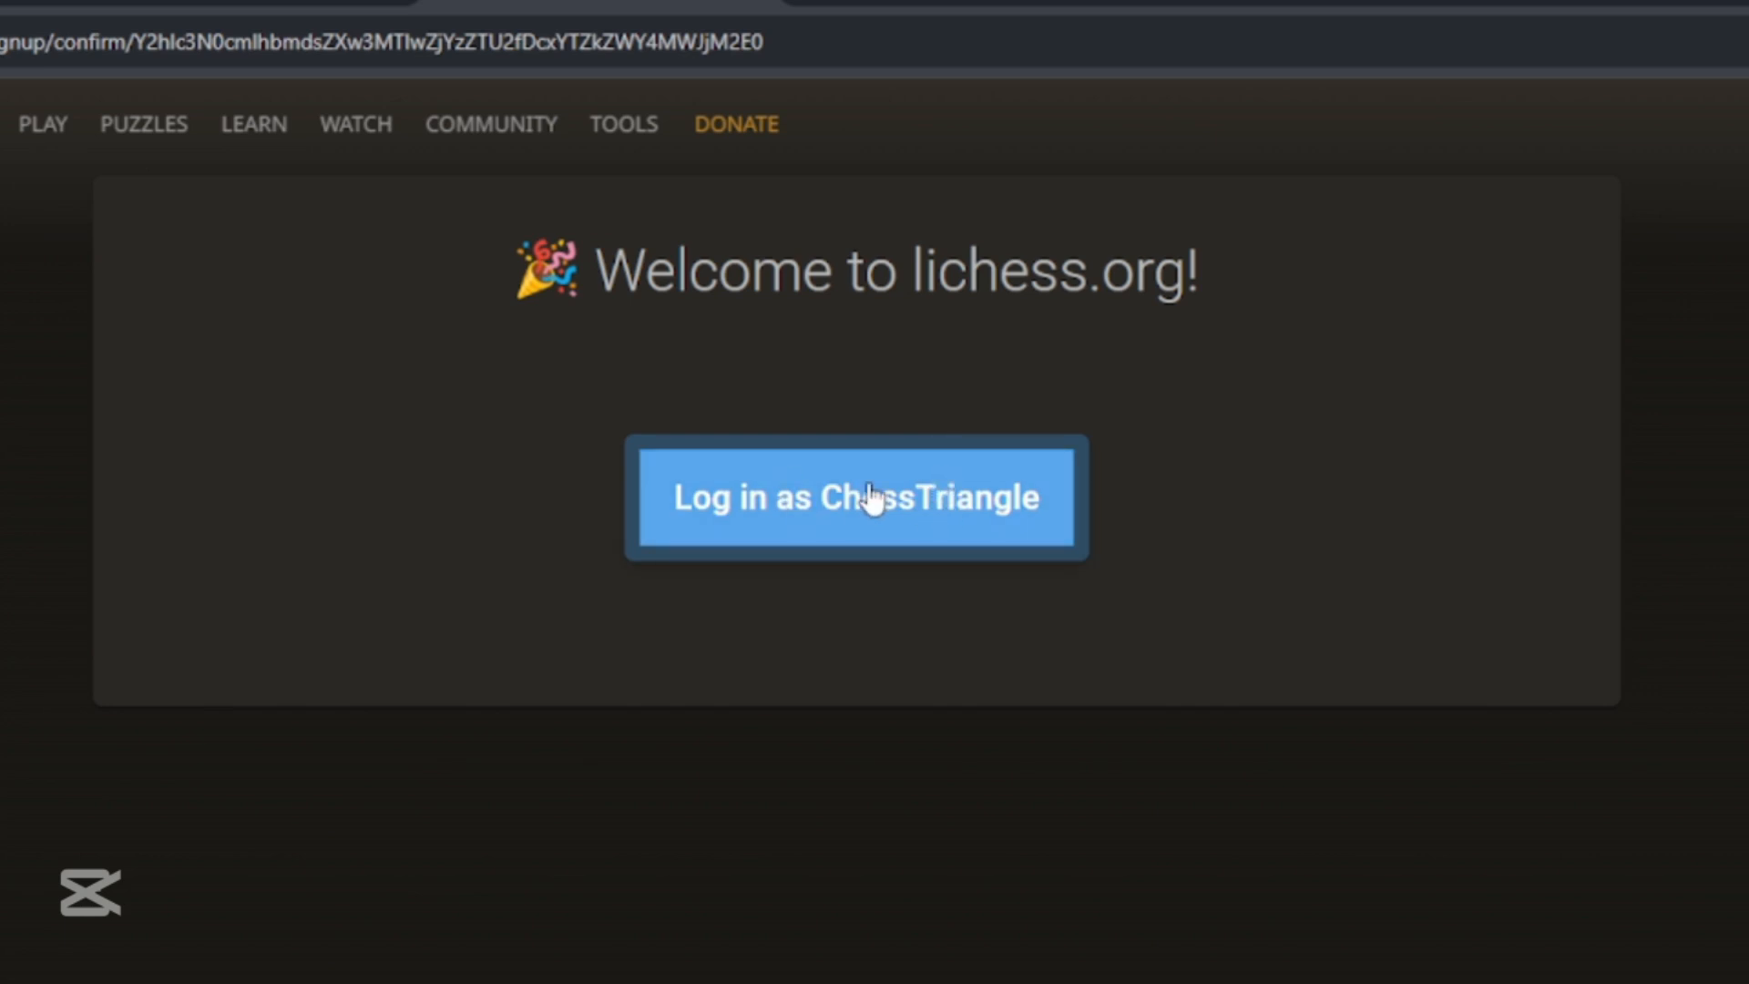
Log in as ChessTriangle from the welcome page, landing on the active profile page.
{"action": "left_click", "coordinate": [858, 497]}
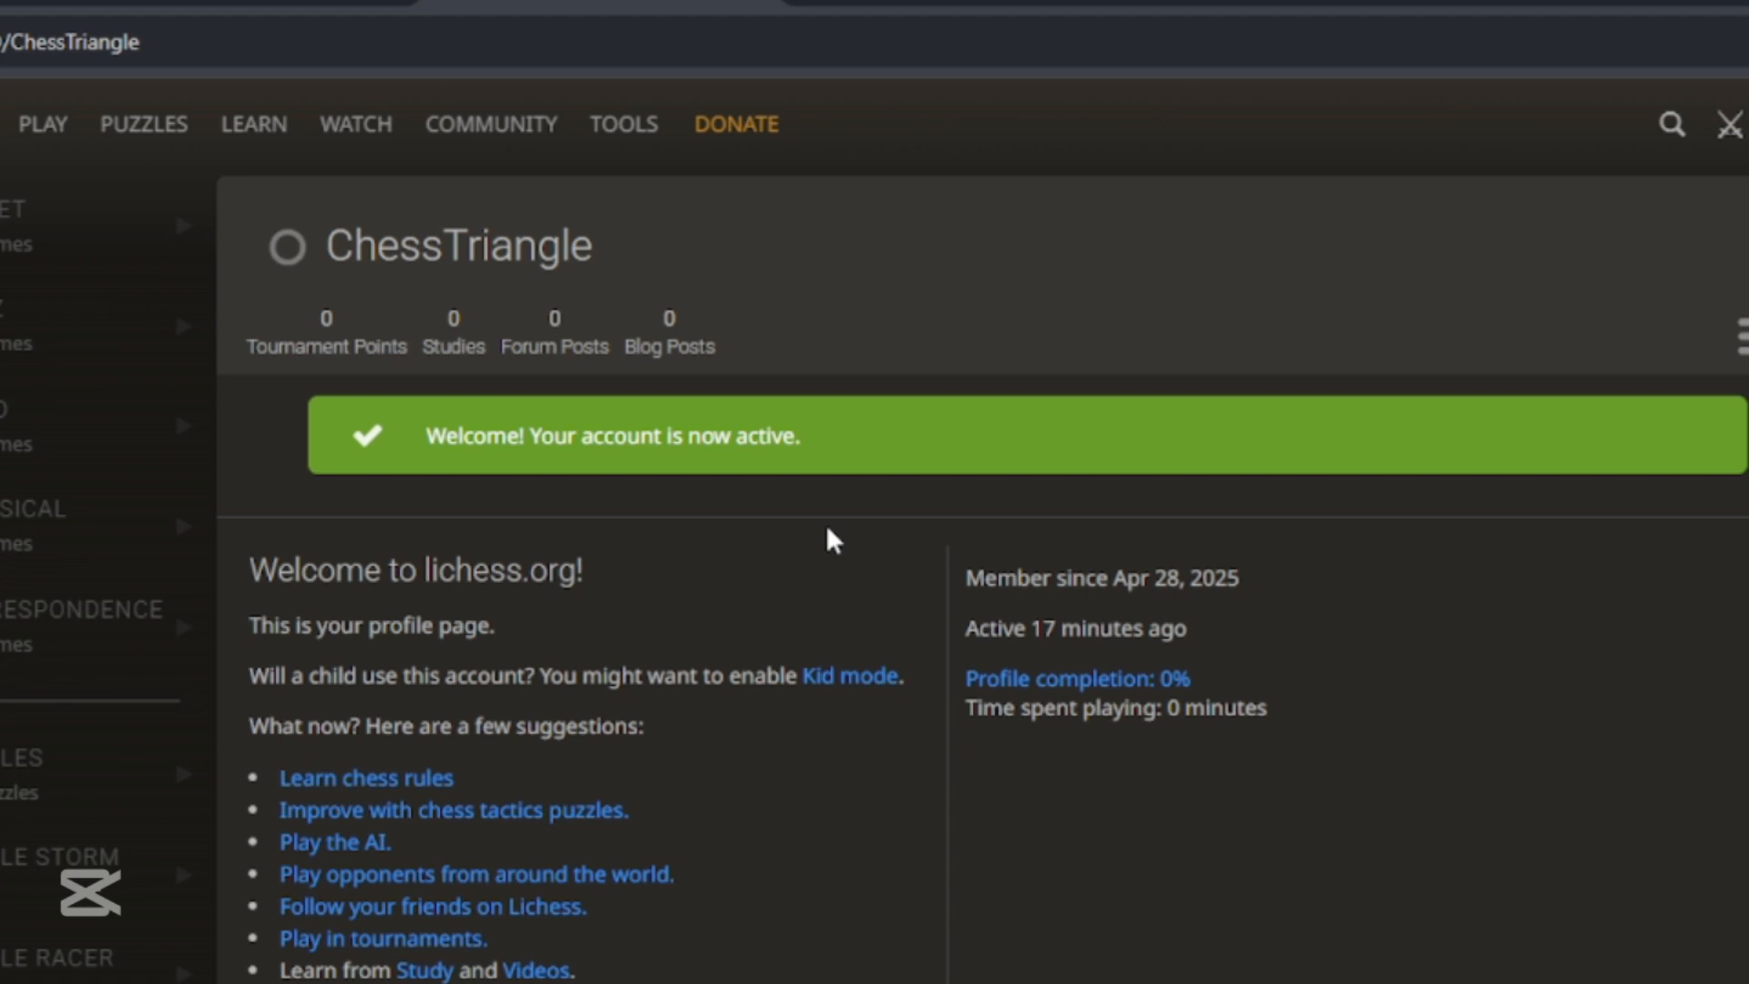
Return to the Lichess home page with quick-pairing options, signed in as ChessTriangle.
{"action": "scroll", "scroll_direction": "down", "scroll_amount": 3}
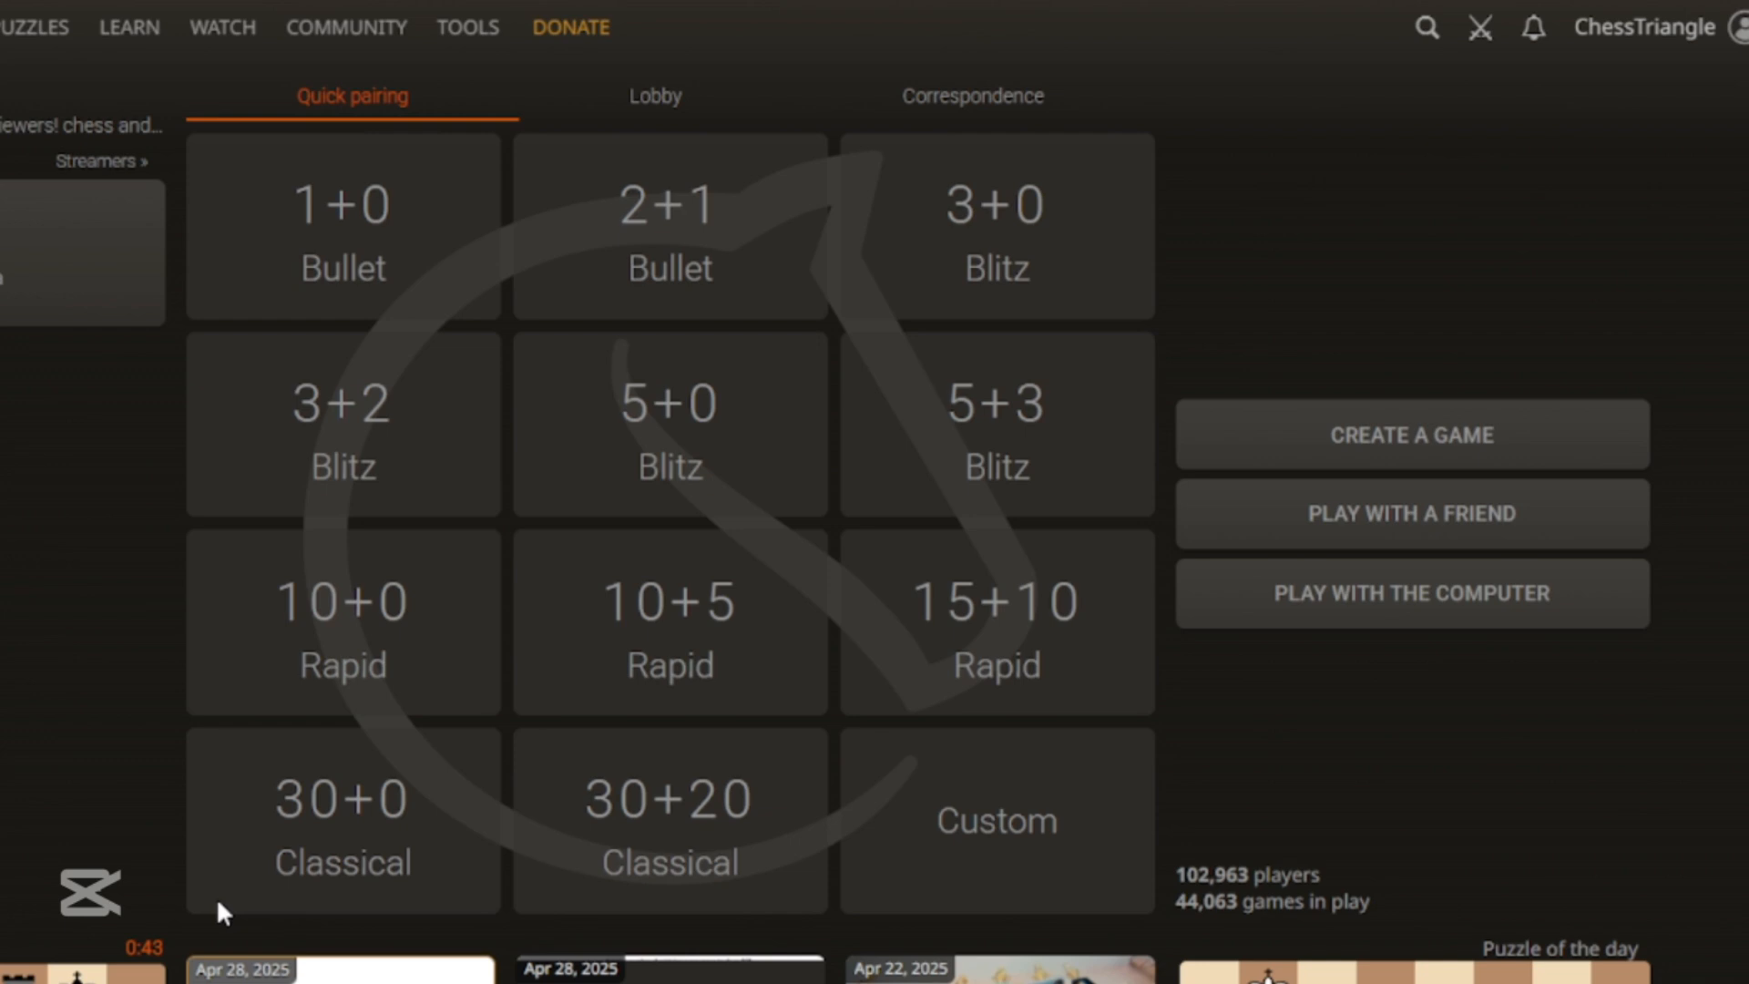
{"action": "left_click", "coordinate": [1427, 26]}
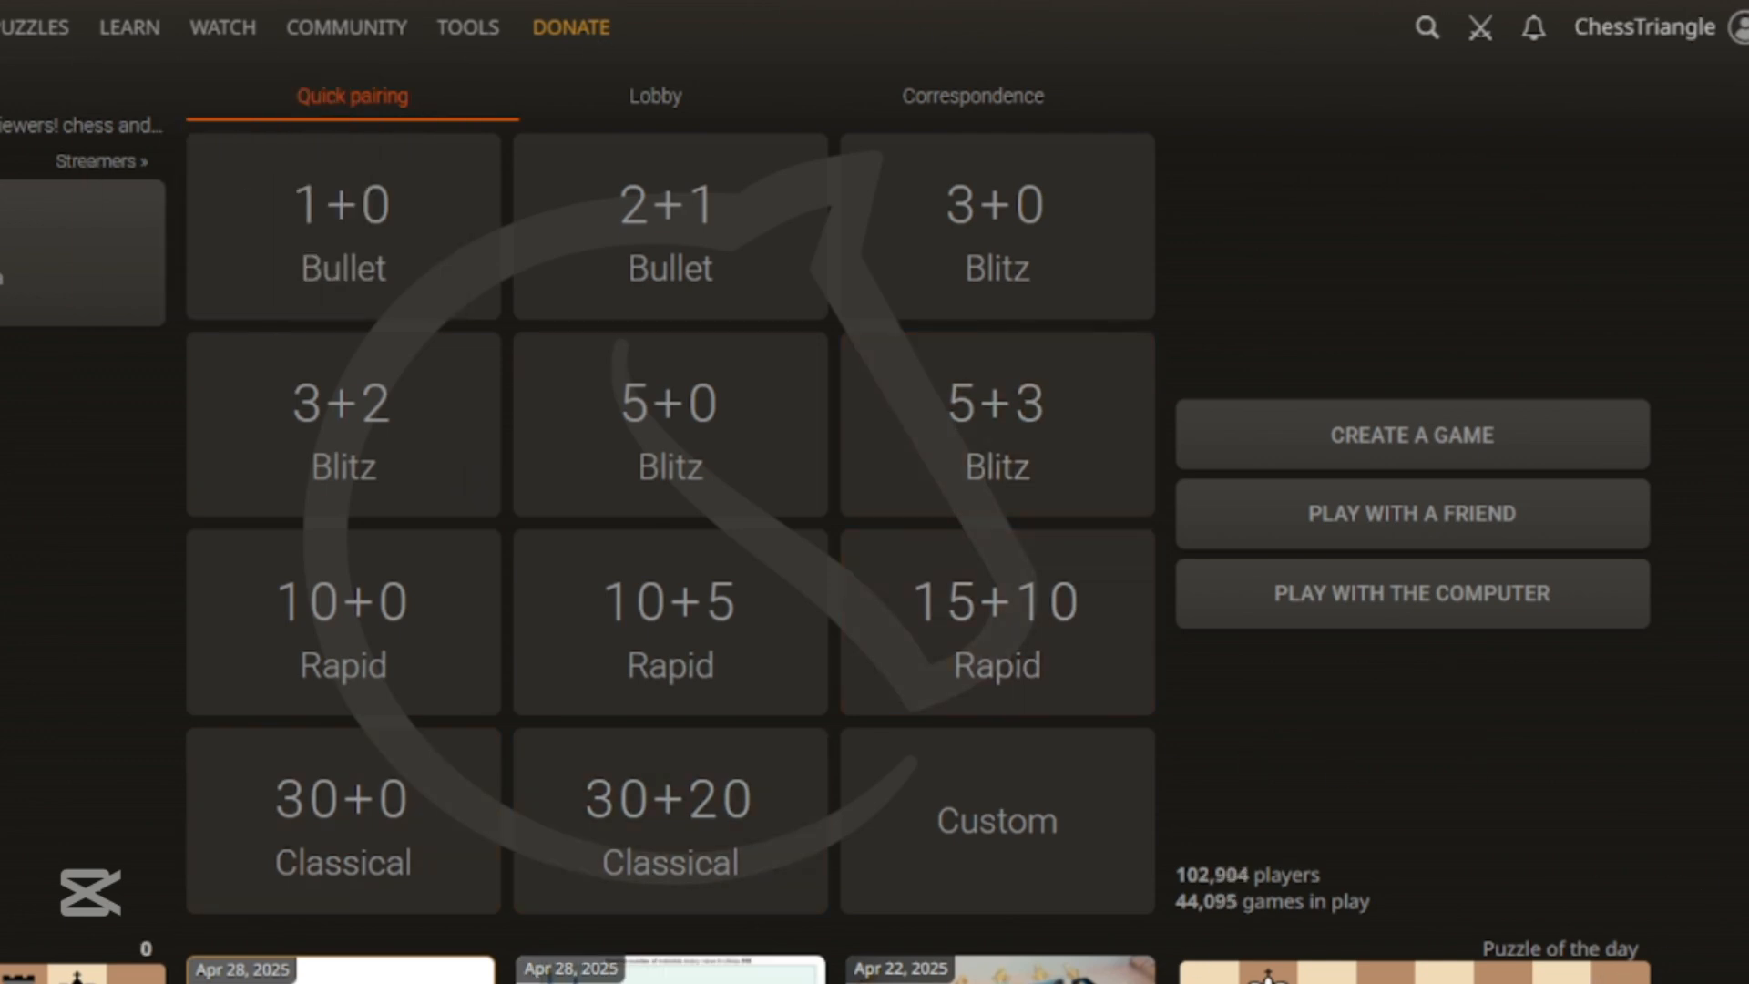
{"action": "left_click", "coordinate": [1429, 26]}
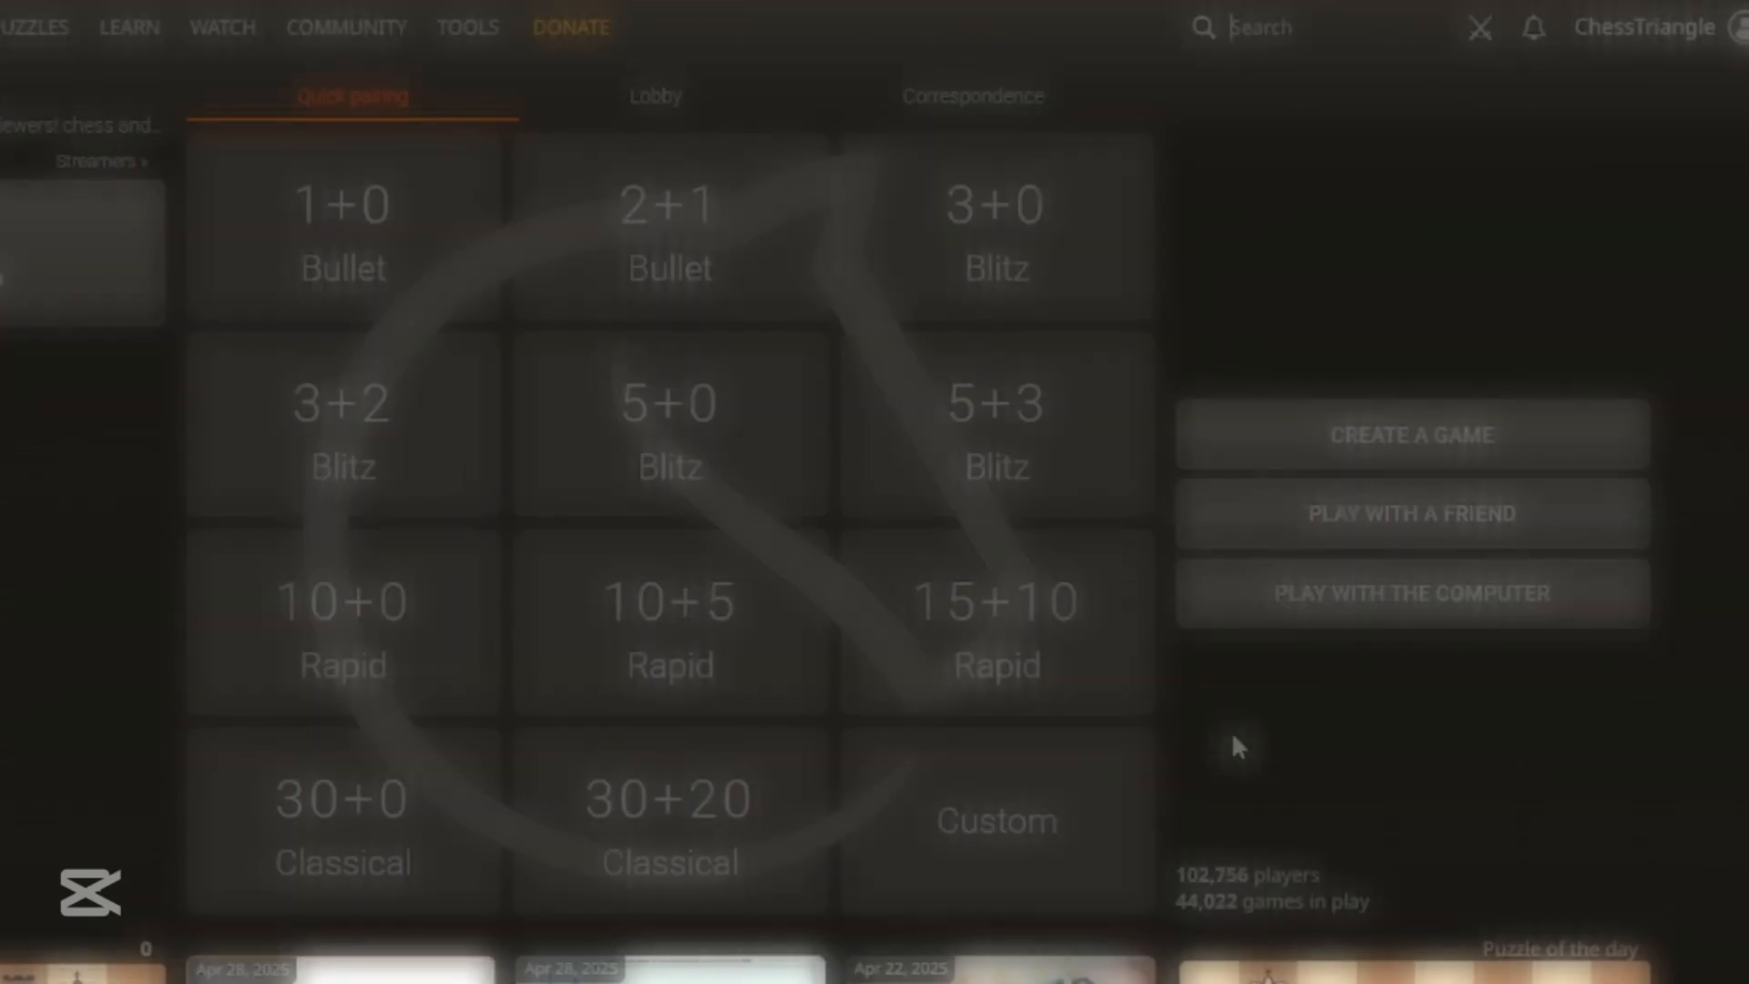